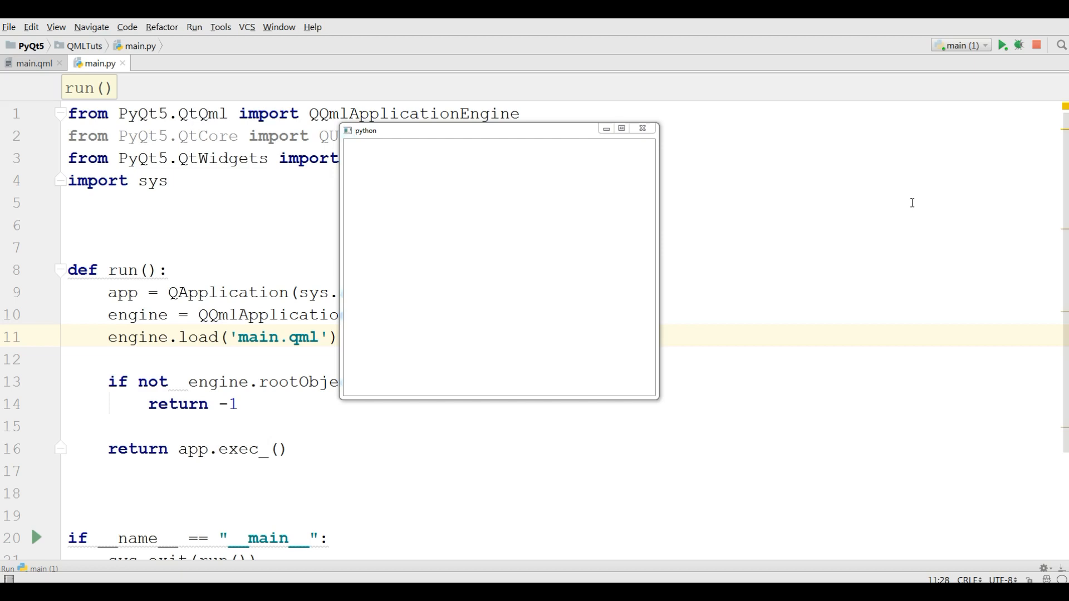
pyautogui.moveTo(663, 325)
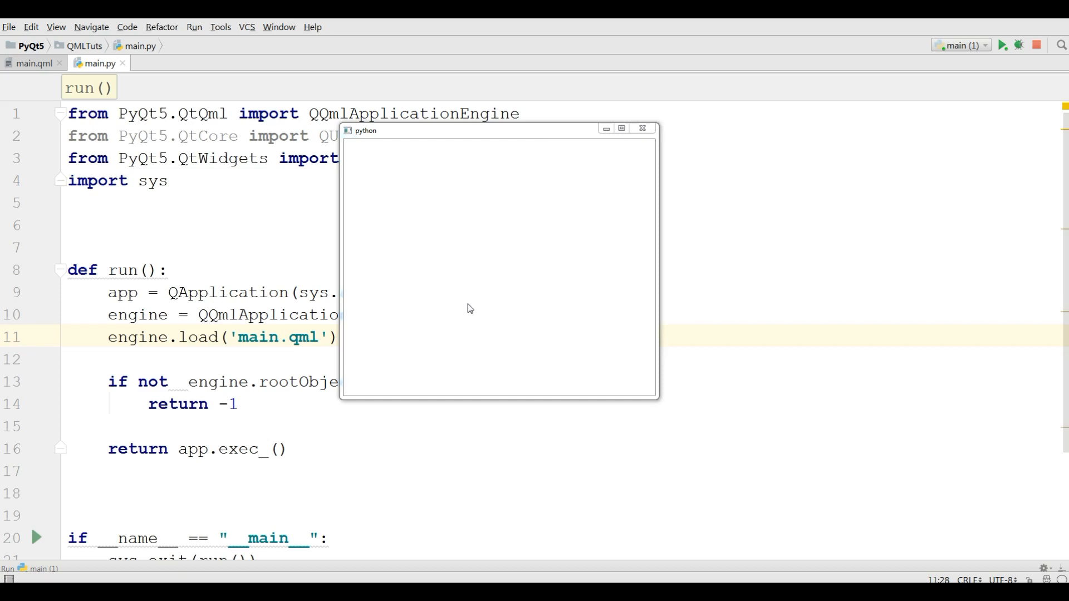
pyautogui.moveTo(542, 219)
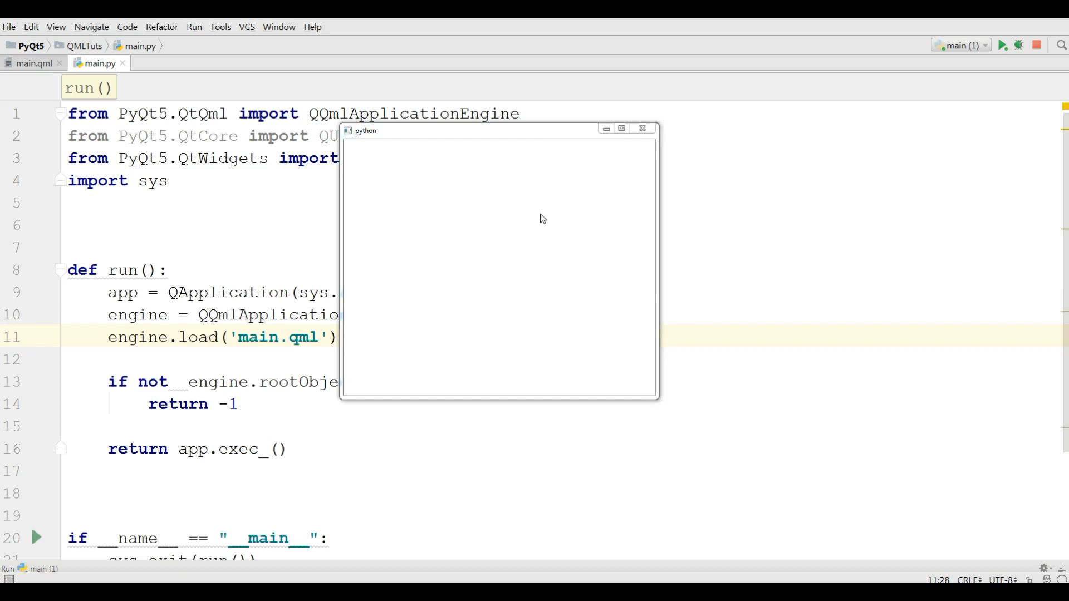
pyautogui.moveTo(574, 212)
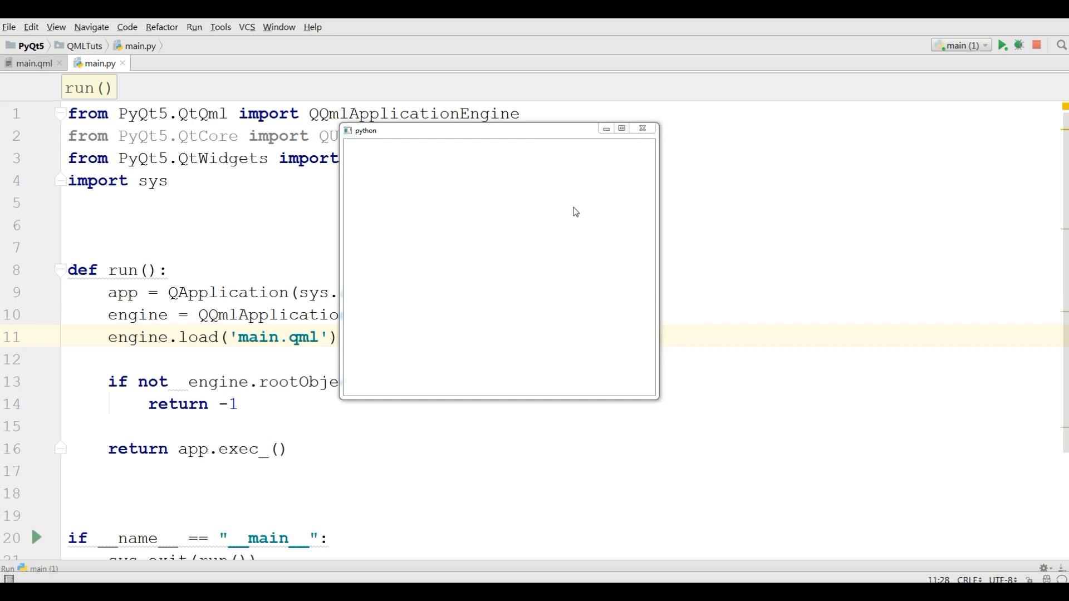
pyautogui.moveTo(485, 172)
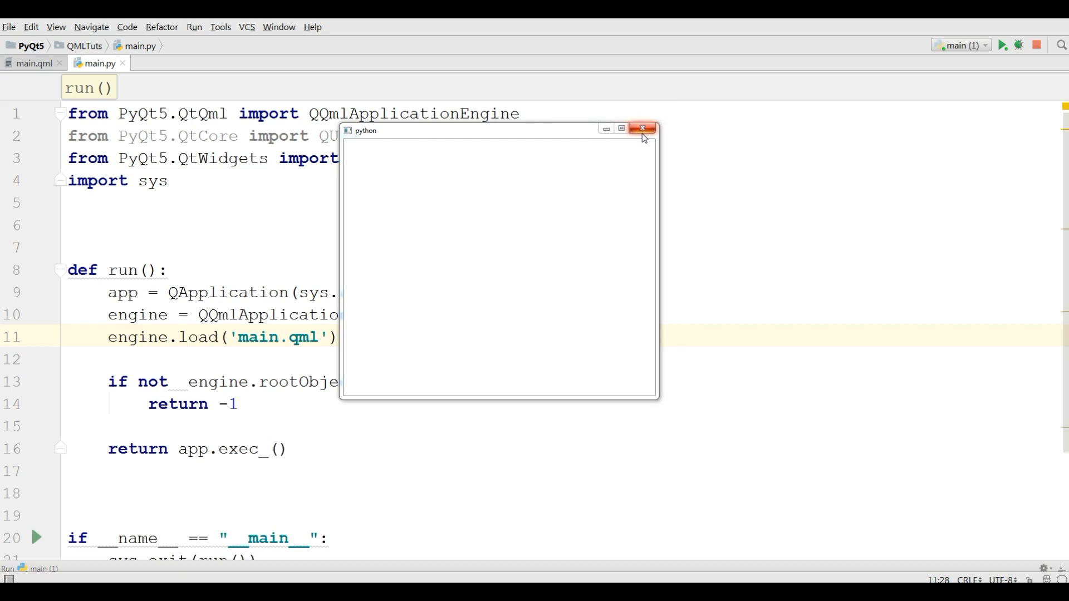
# Close the blank running app window so only main.py remains on screen
pyautogui.moveTo(496, 129); pyautogui.dragTo(476, 203)
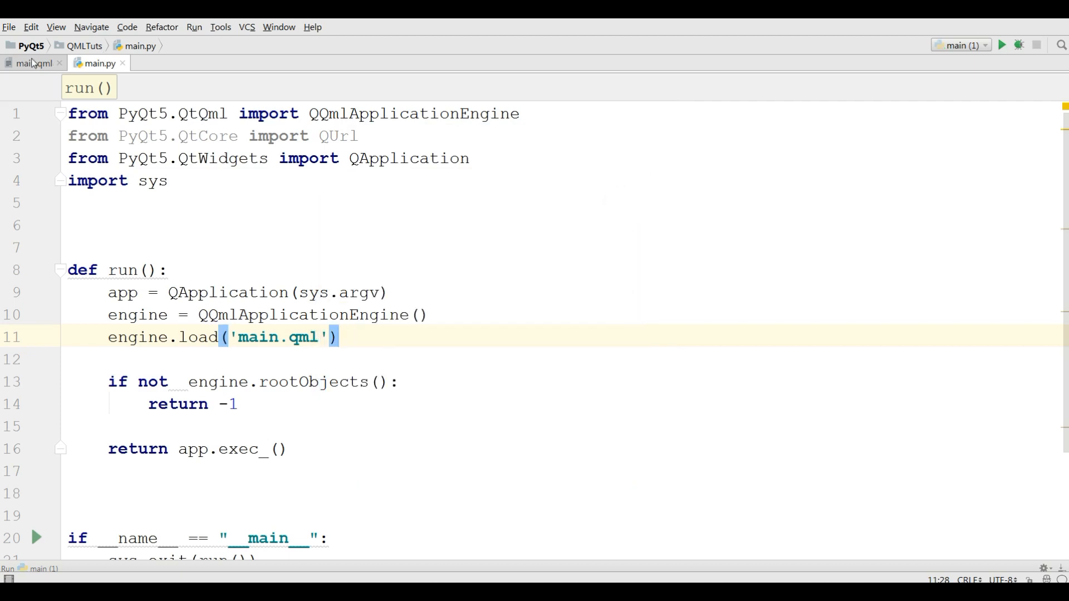
# Switch between main.qml and main.py, ending on main.qml with its Window declaration
pyautogui.click(30, 62)
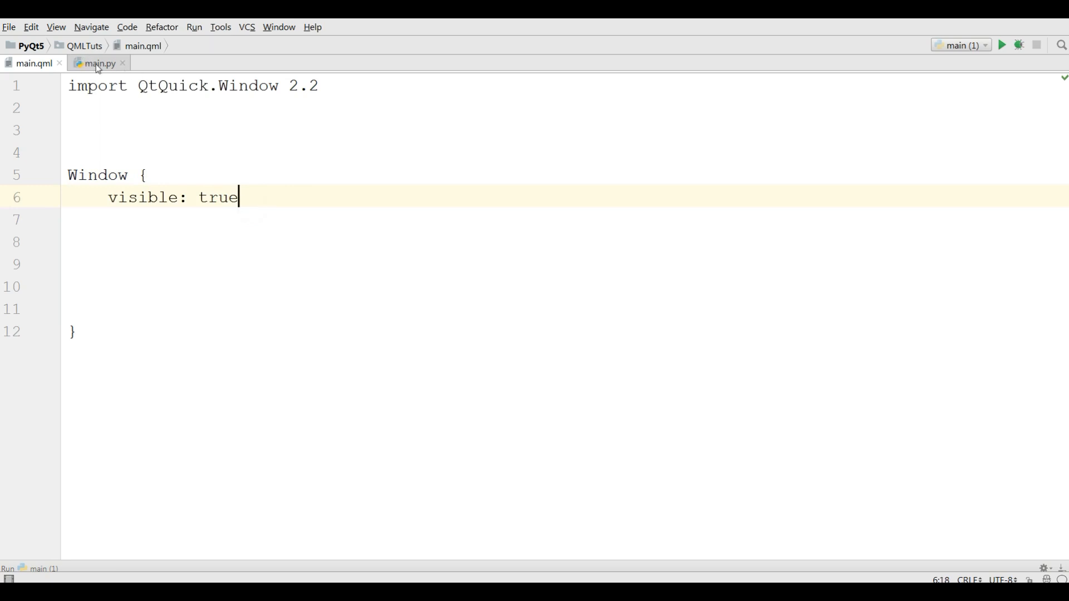
pyautogui.click(98, 62)
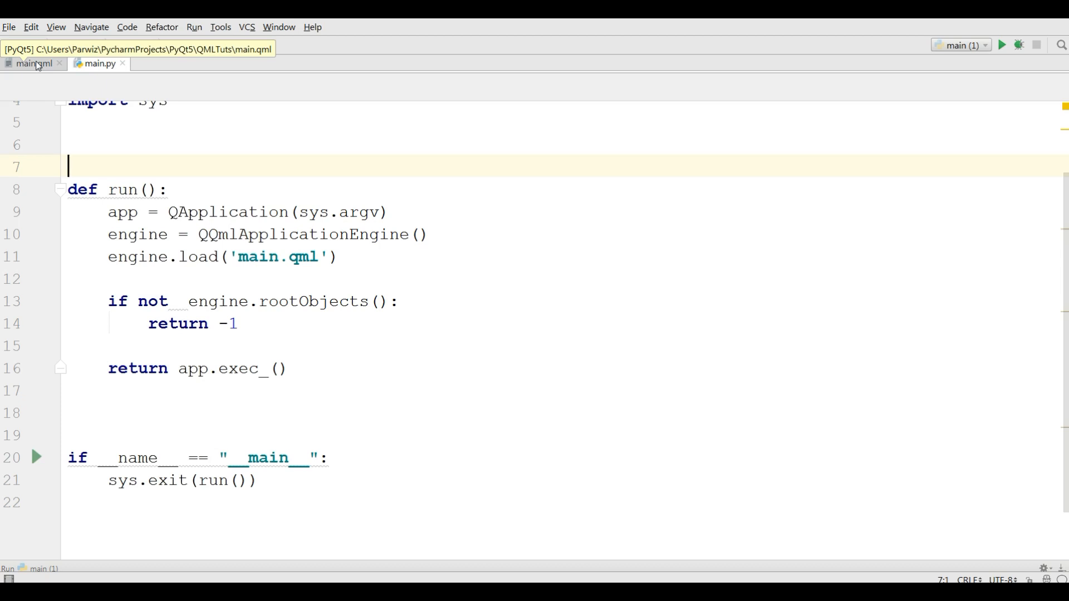
pyautogui.click(32, 64)
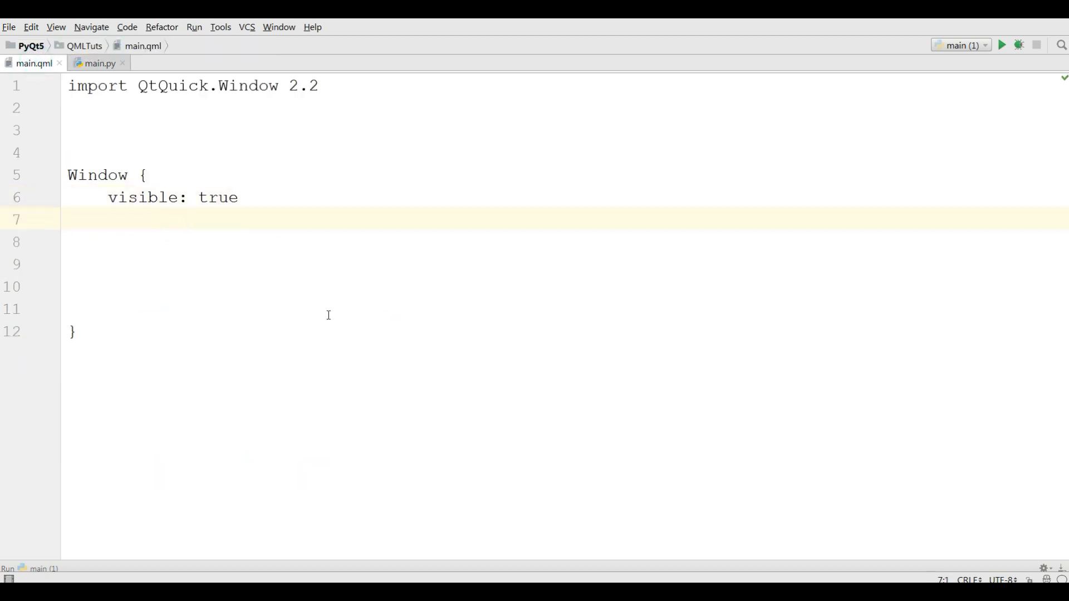
pyautogui.moveTo(256, 183)
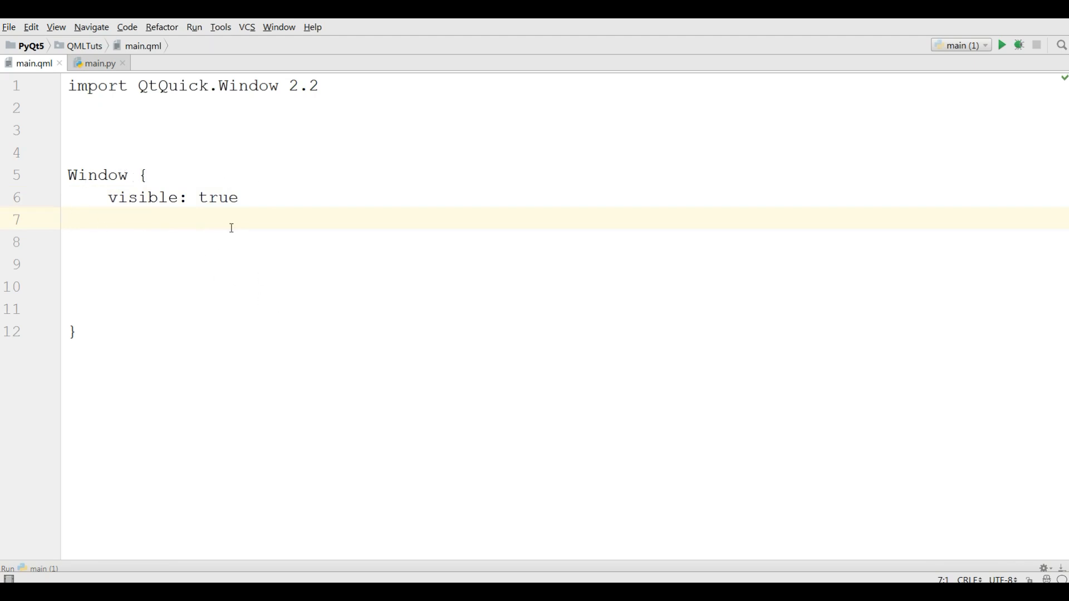
# Add width:600 and height:400 to the Window, run the app, and close its window
pyautogui.press('enter')
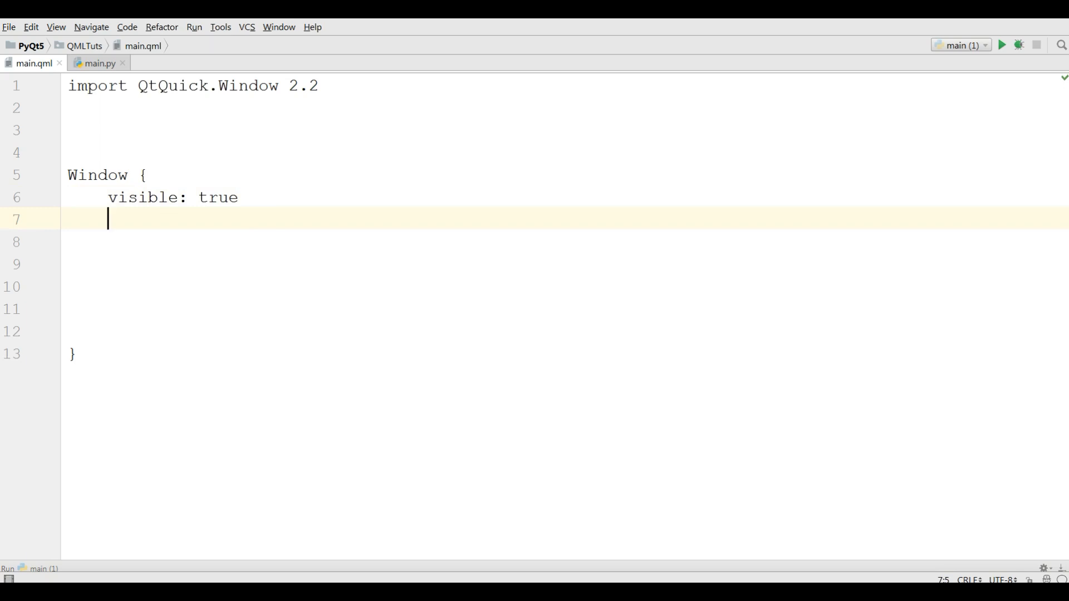
pyautogui.write('wid')
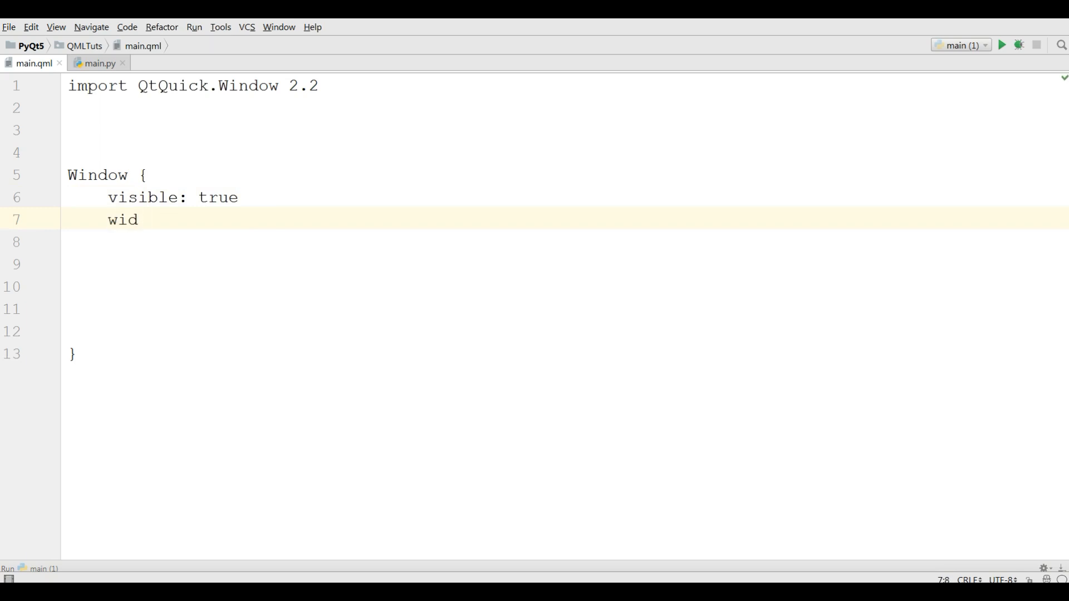
pyautogui.write('th')
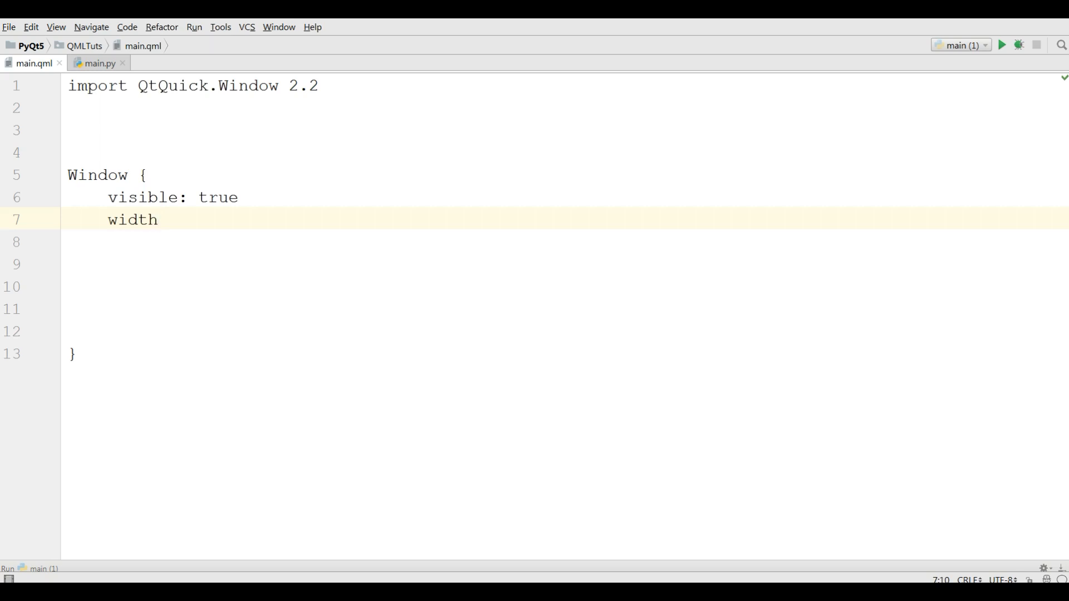
pyautogui.write(':')
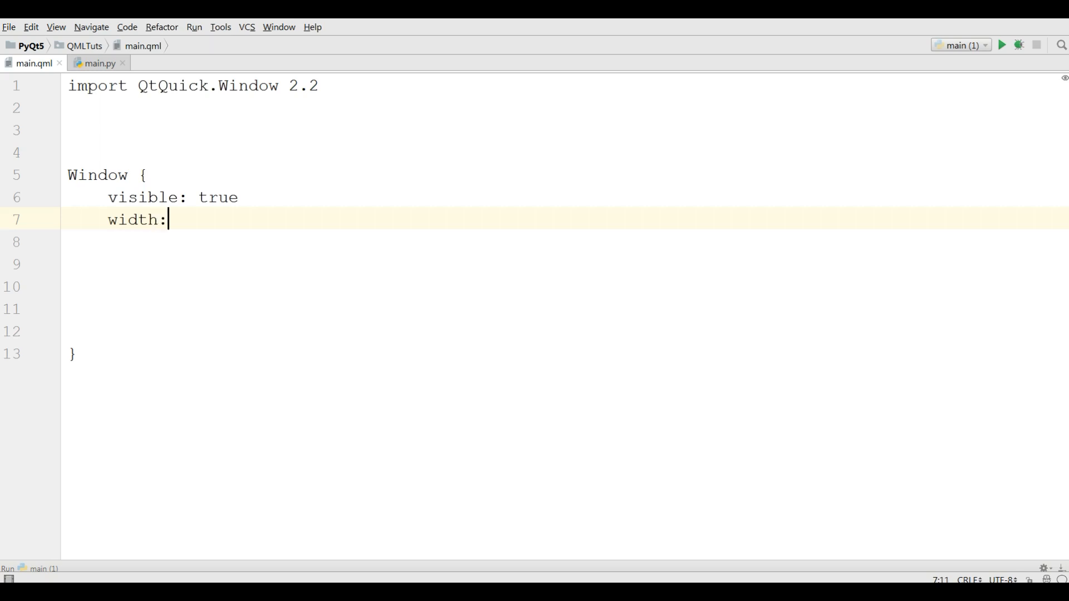
pyautogui.write('600')
pyautogui.click(564, 242)
pyautogui.write('height')
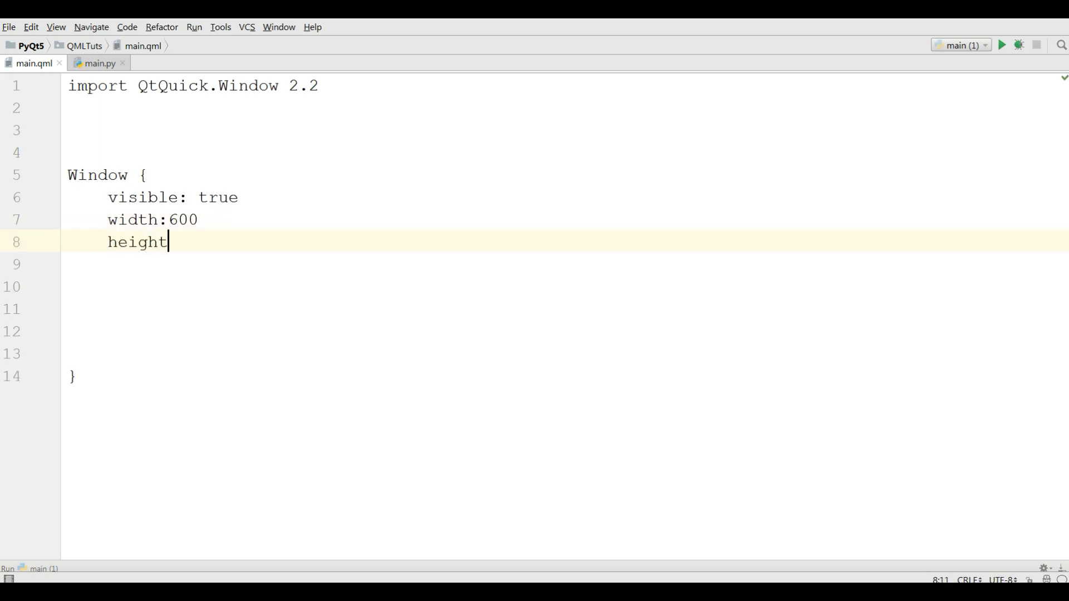
pyautogui.write(':400')
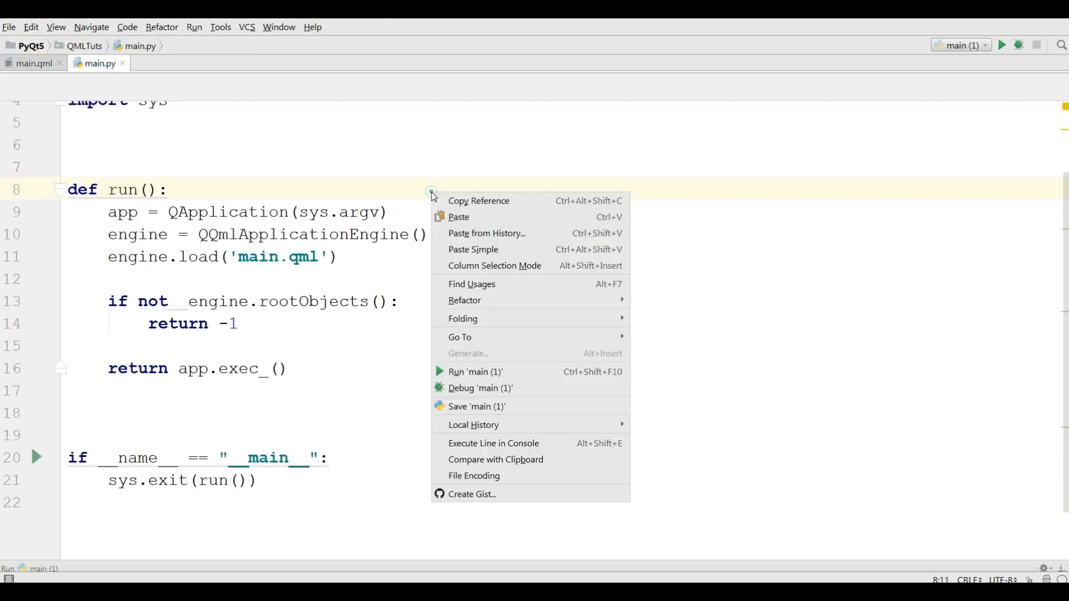
pyautogui.click(475, 372)
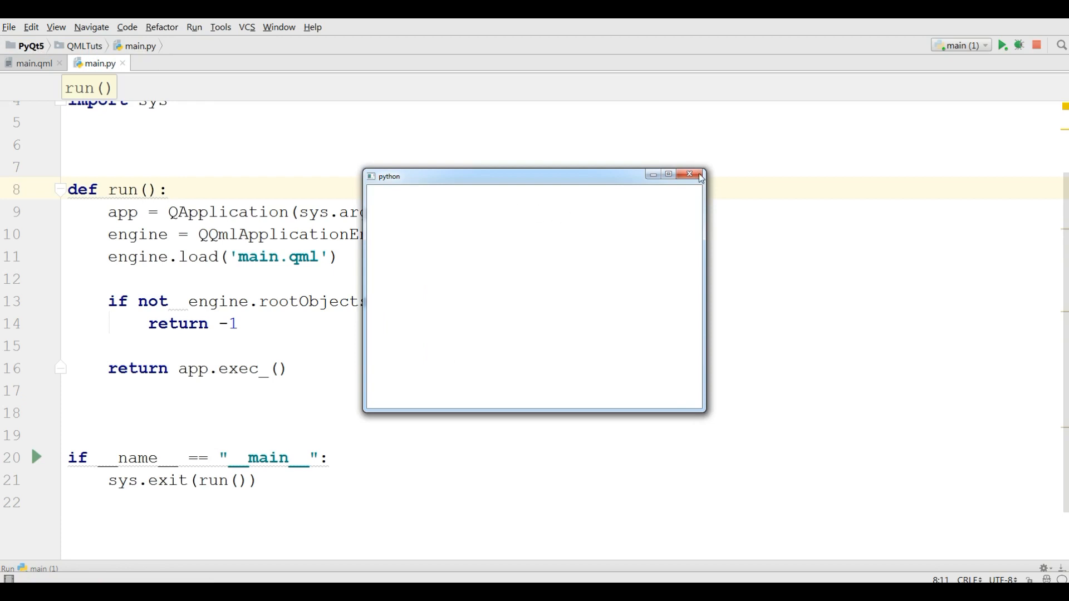
pyautogui.click(688, 175)
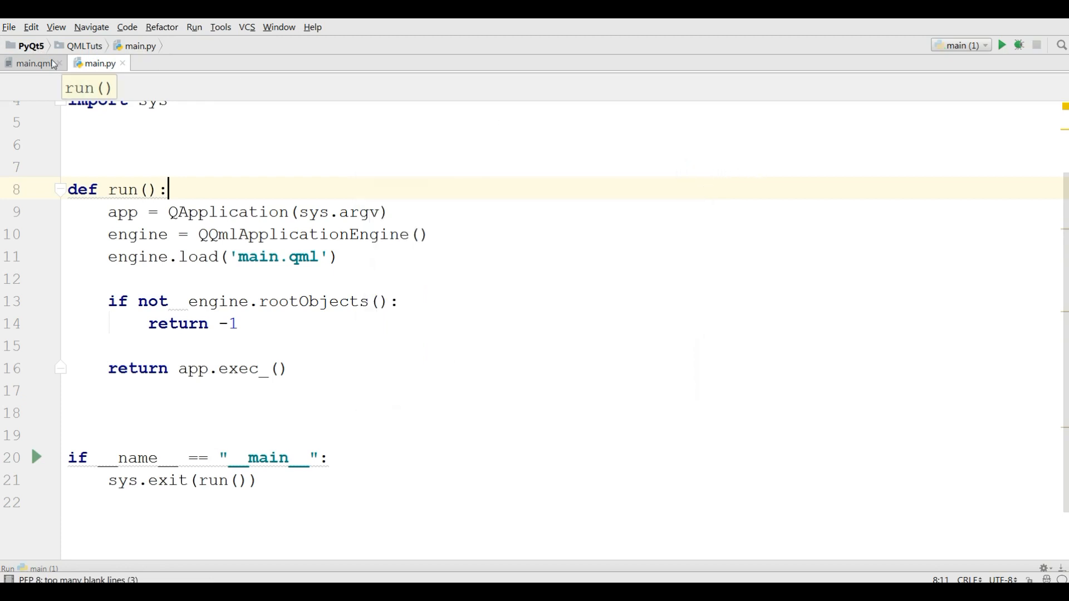
# Add an import QtQuick 2.3 line at the top of main.qml
pyautogui.click(32, 62)
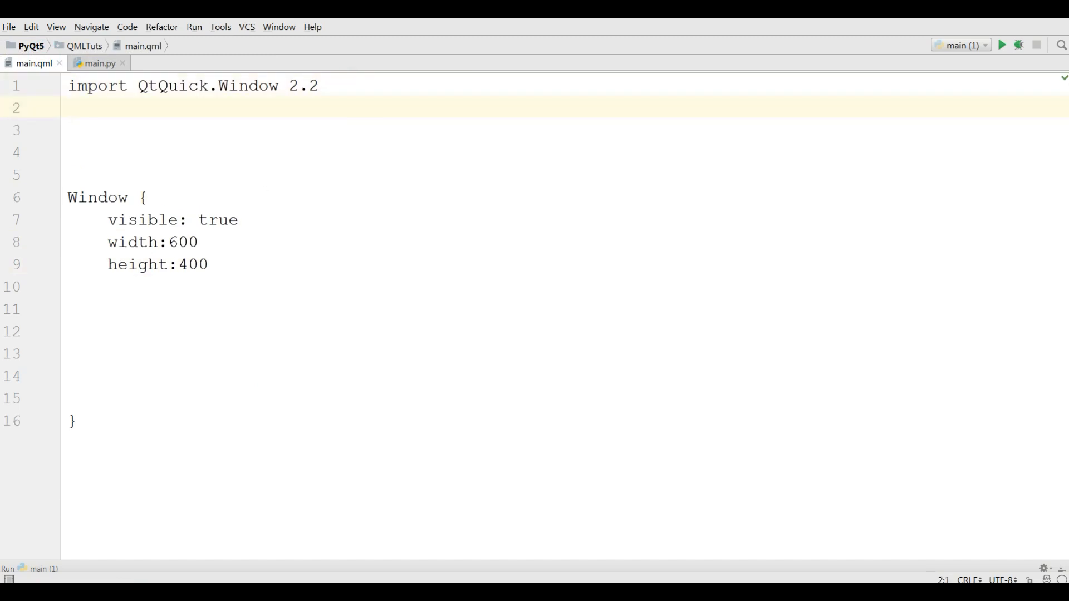
pyautogui.write('import')
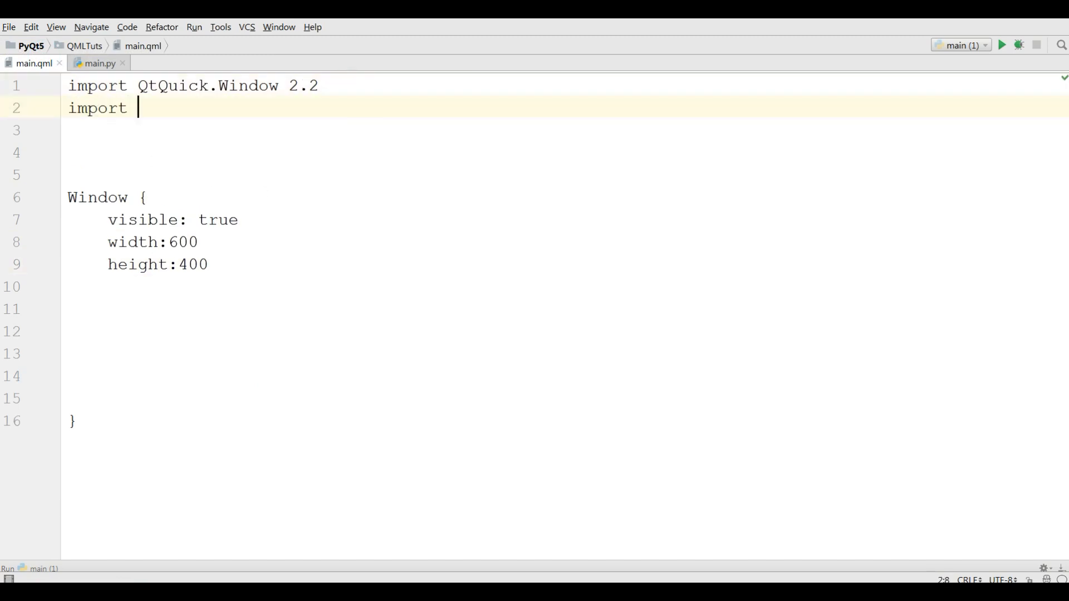
pyautogui.write('QT')
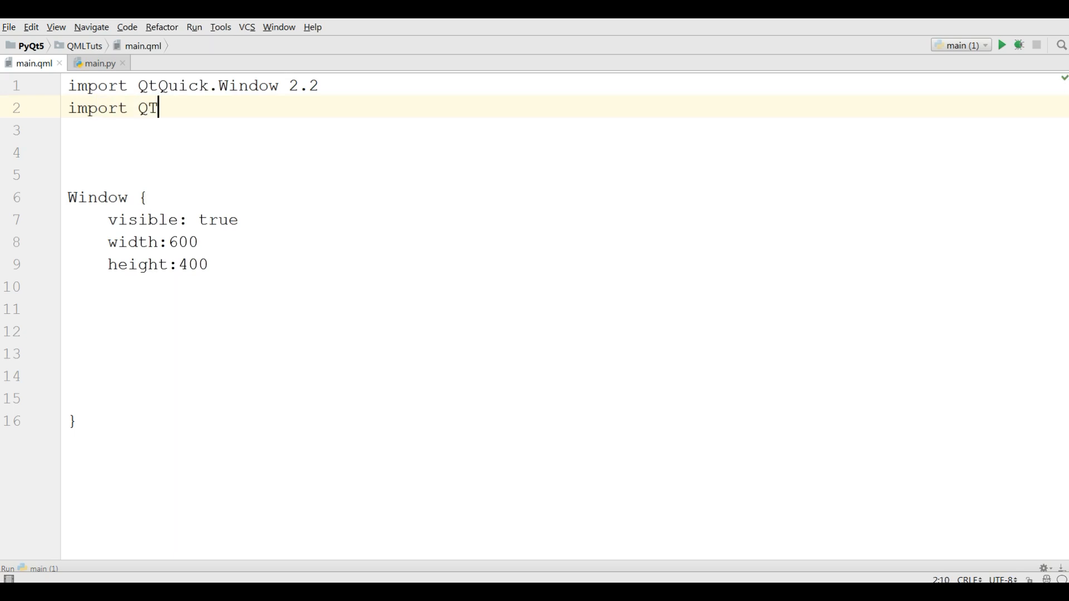
pyautogui.write('tQ')
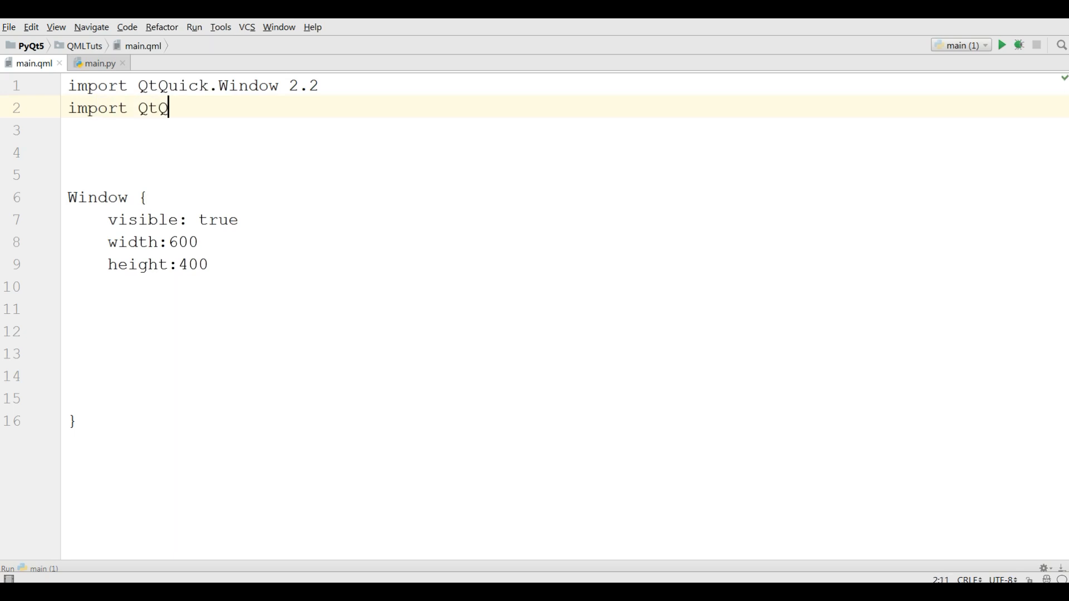
pyautogui.write('uick')
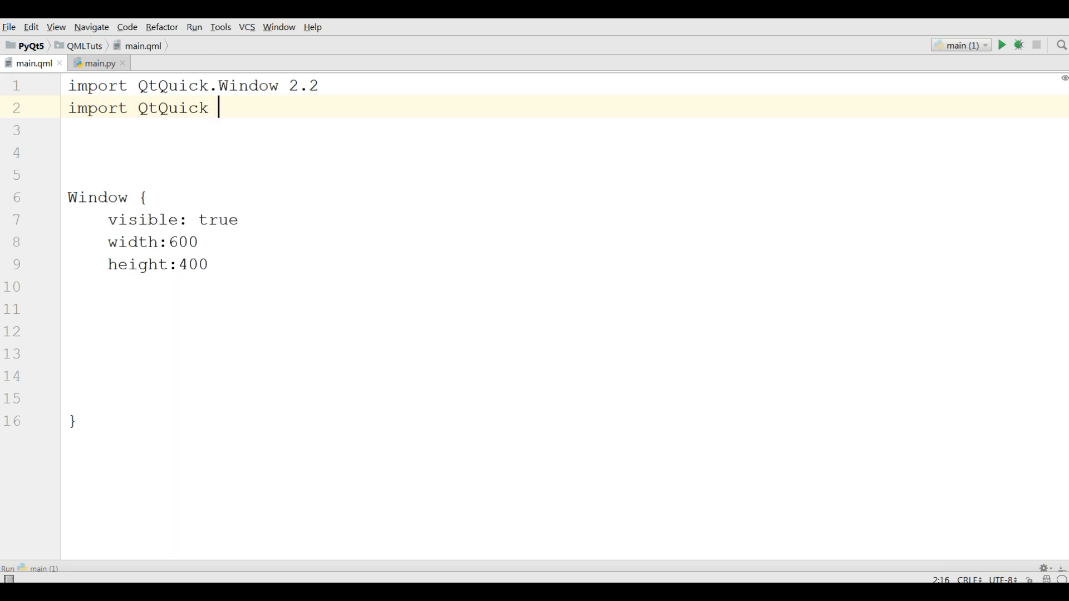
pyautogui.write('2.3')
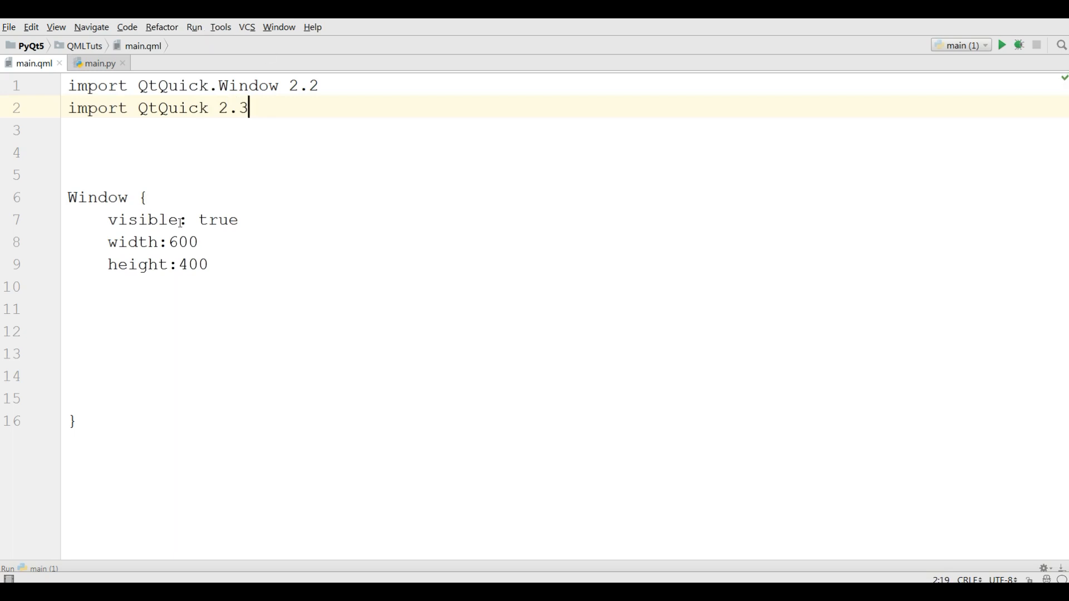
# Set the Window color to "red", run the app to see the red window, then close it
pyautogui.write('c')
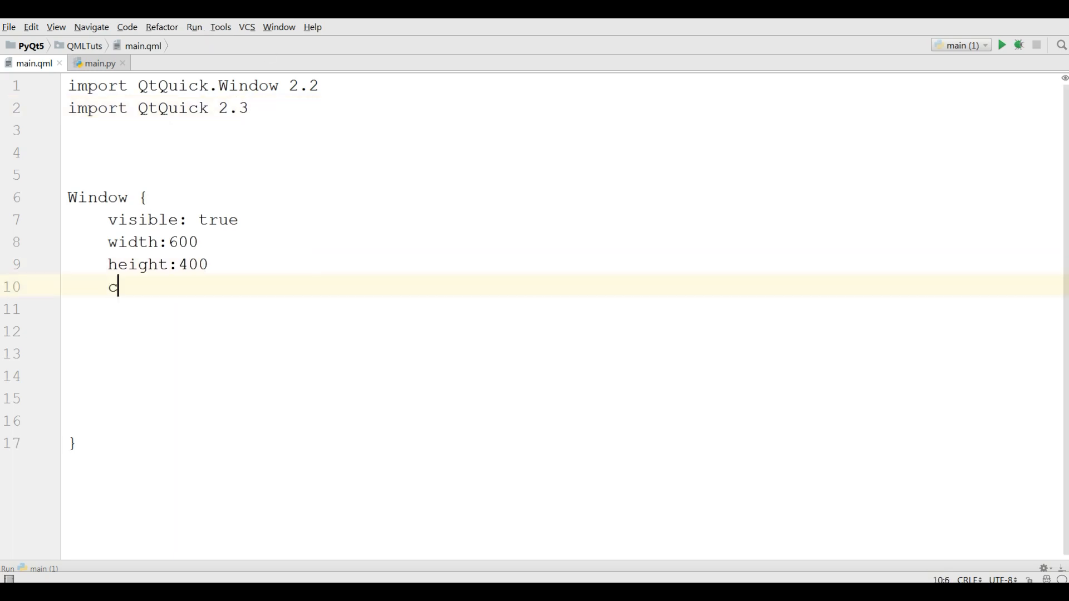
pyautogui.write('olor:"')
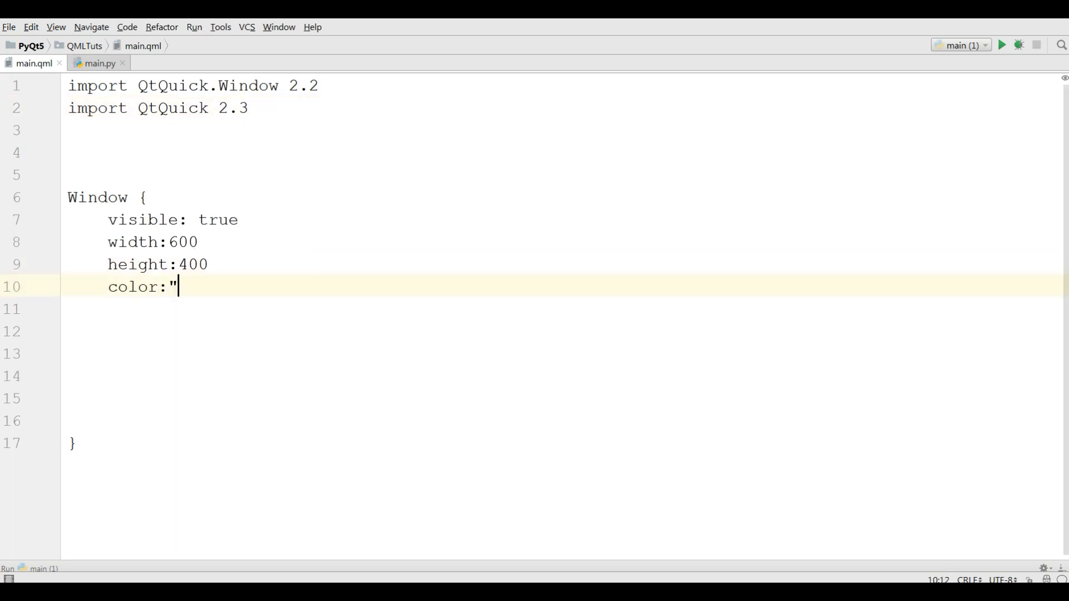
pyautogui.write('re')
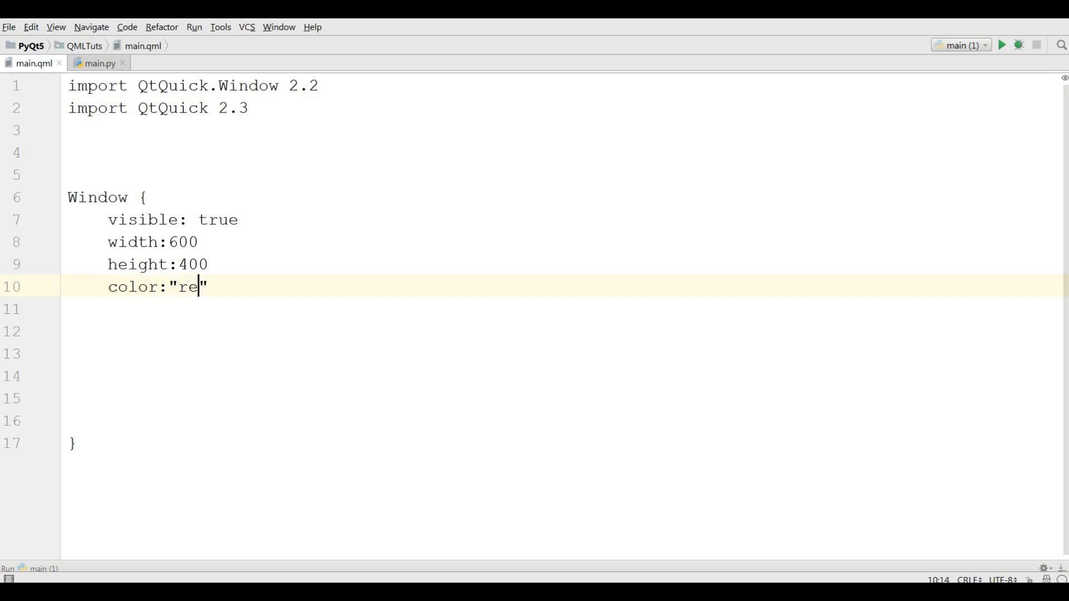
pyautogui.write('d')
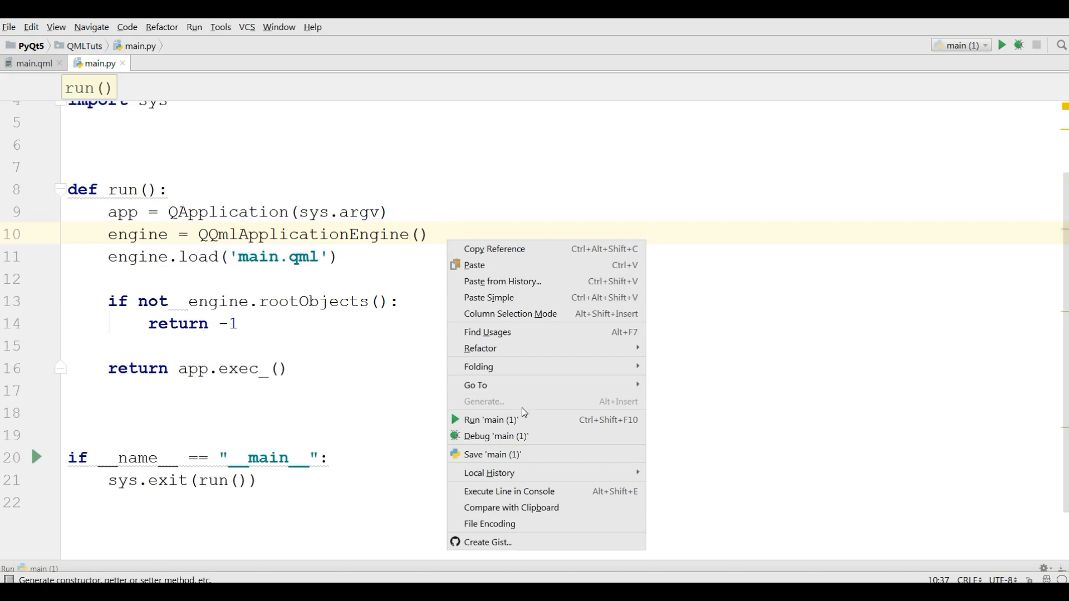
pyautogui.click(489, 420)
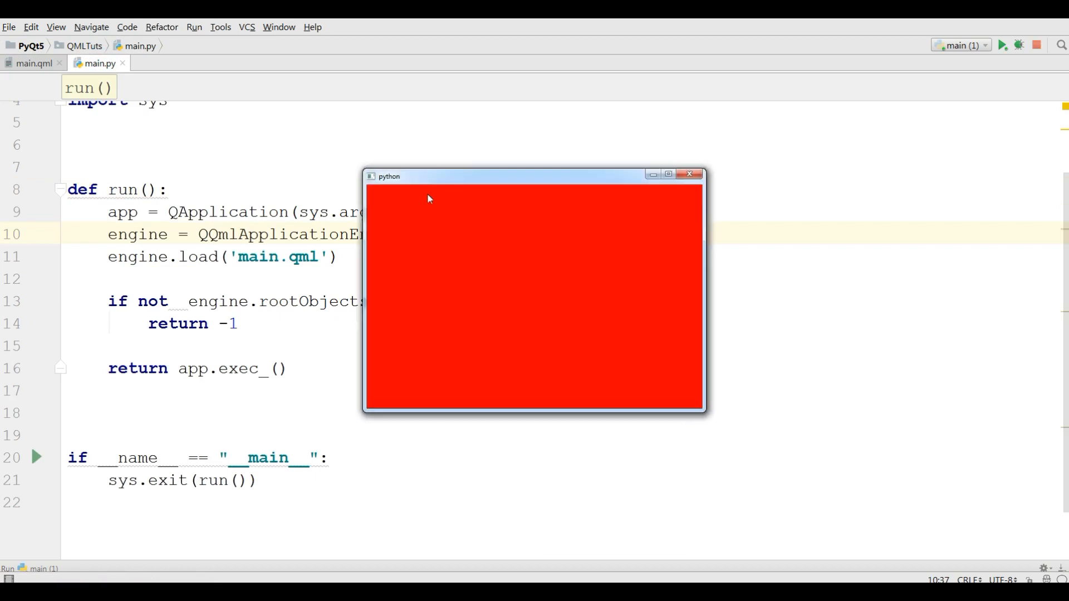
pyautogui.moveTo(397, 211)
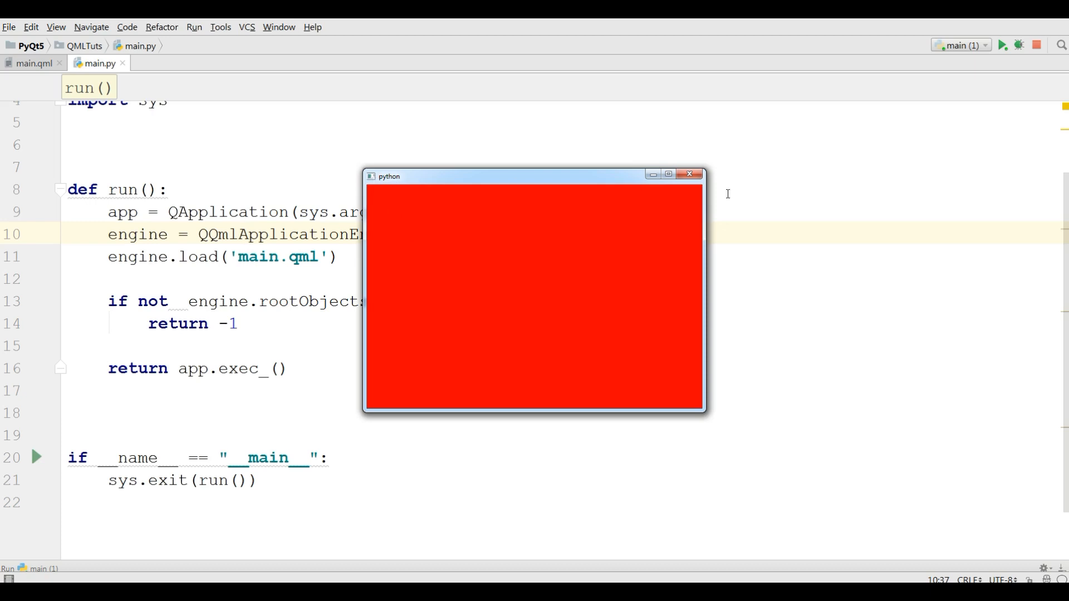
pyautogui.moveTo(390, 192)
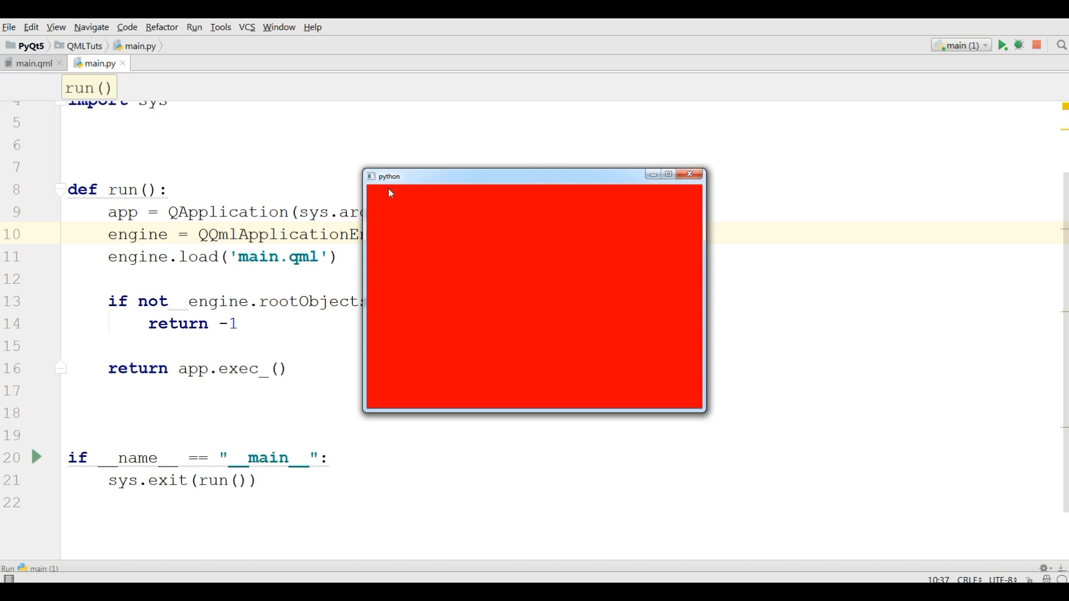
pyautogui.click(689, 173)
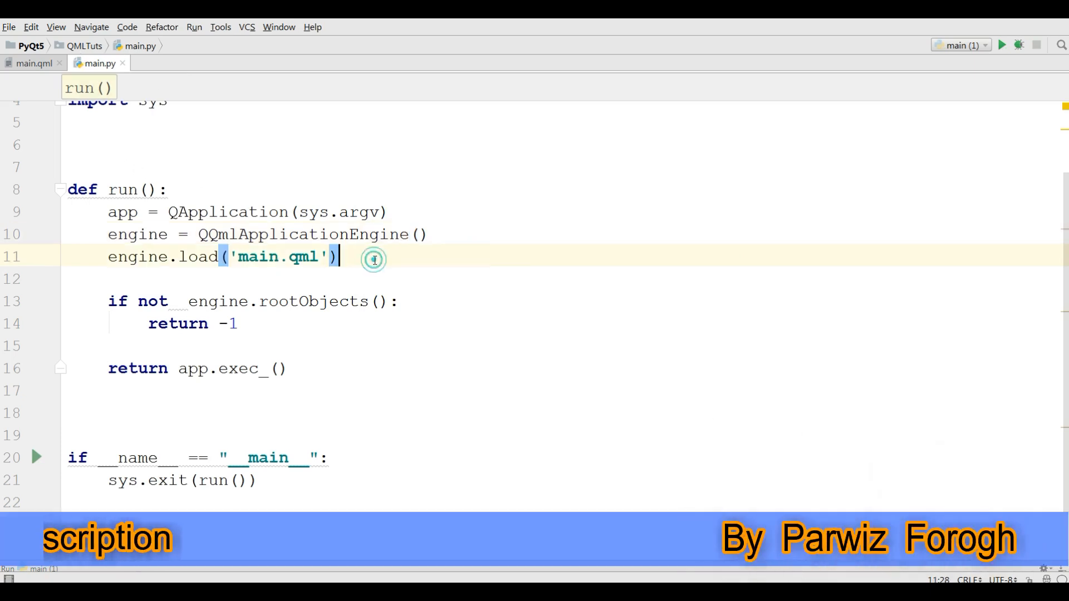
# Add app.setWindowIcon('icon.png') in main.py, then return to main.qml
pyautogui.write('app')
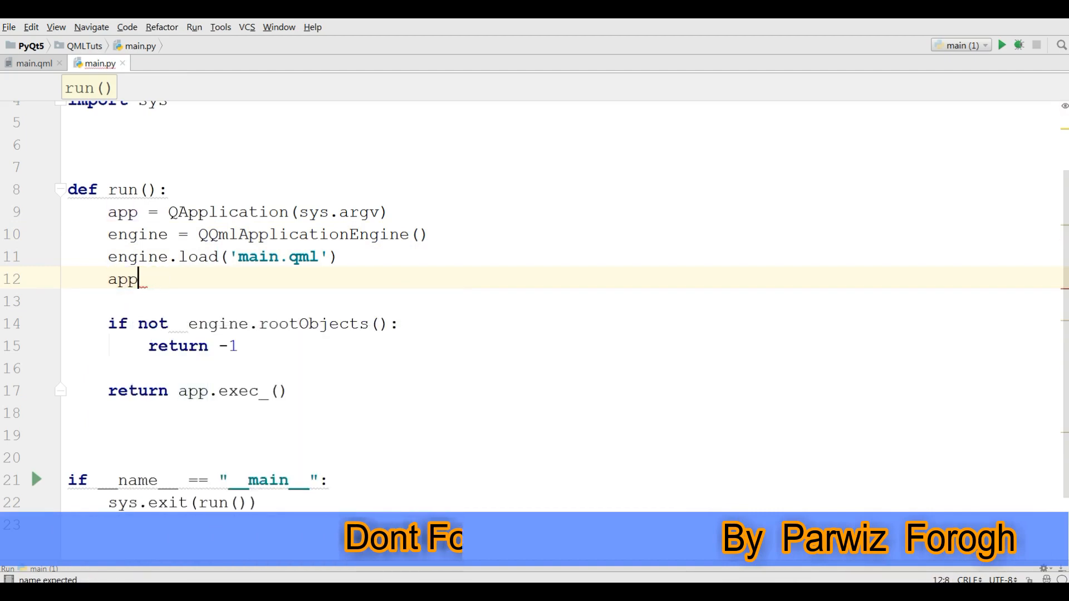
pyautogui.write('.setWindowIcon(')
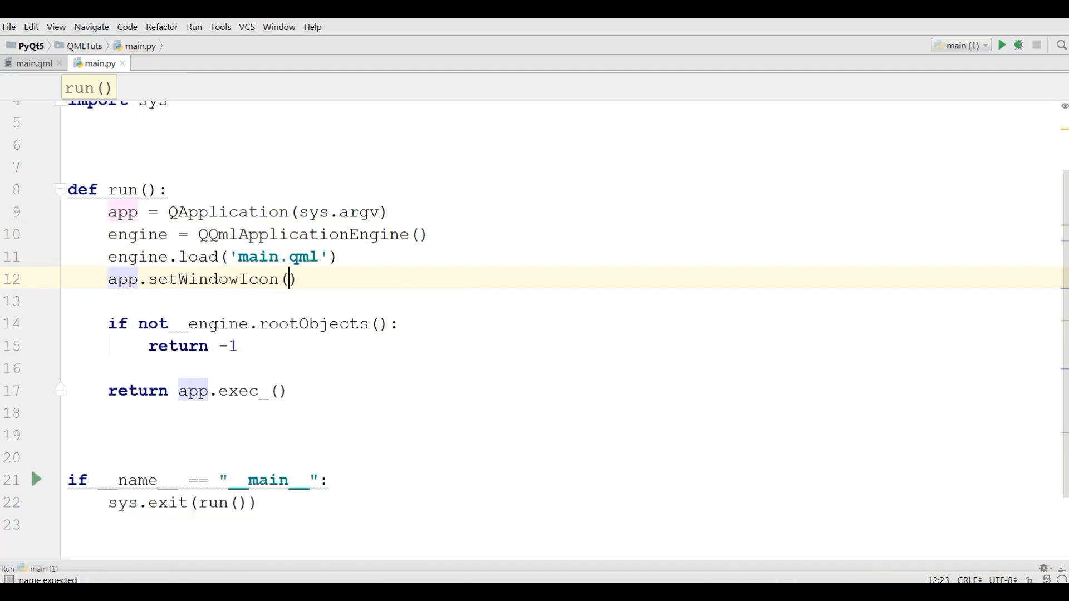
pyautogui.write("''")
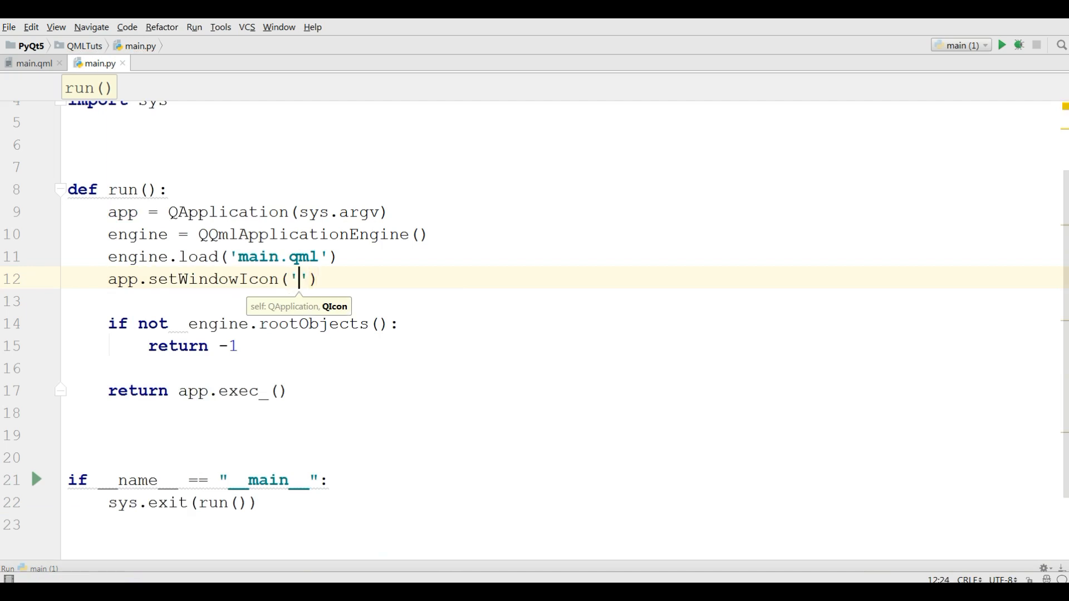
pyautogui.write('i')
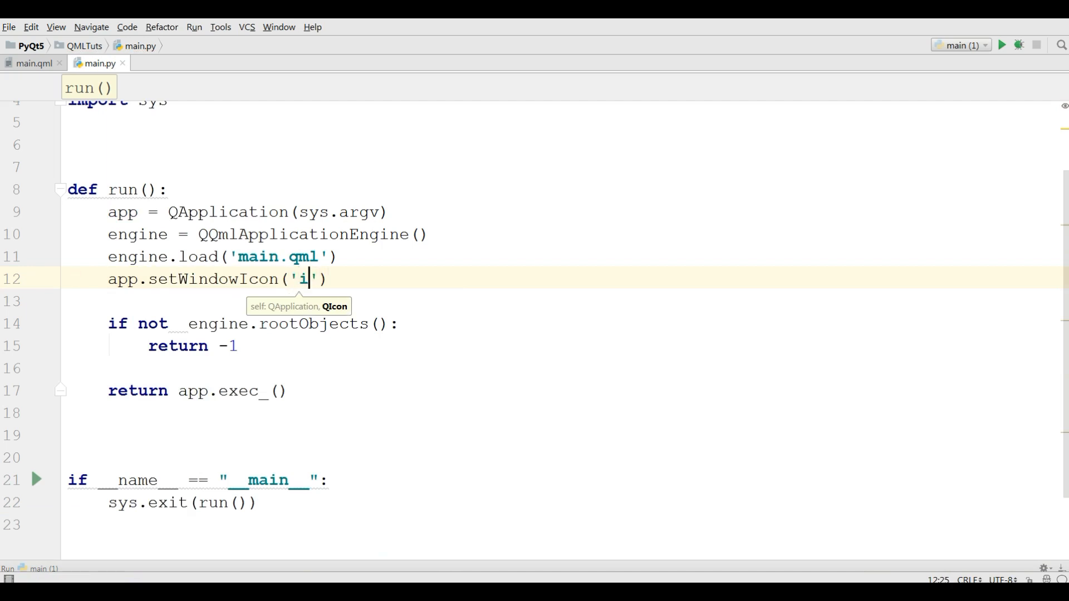
pyautogui.write('con.png')
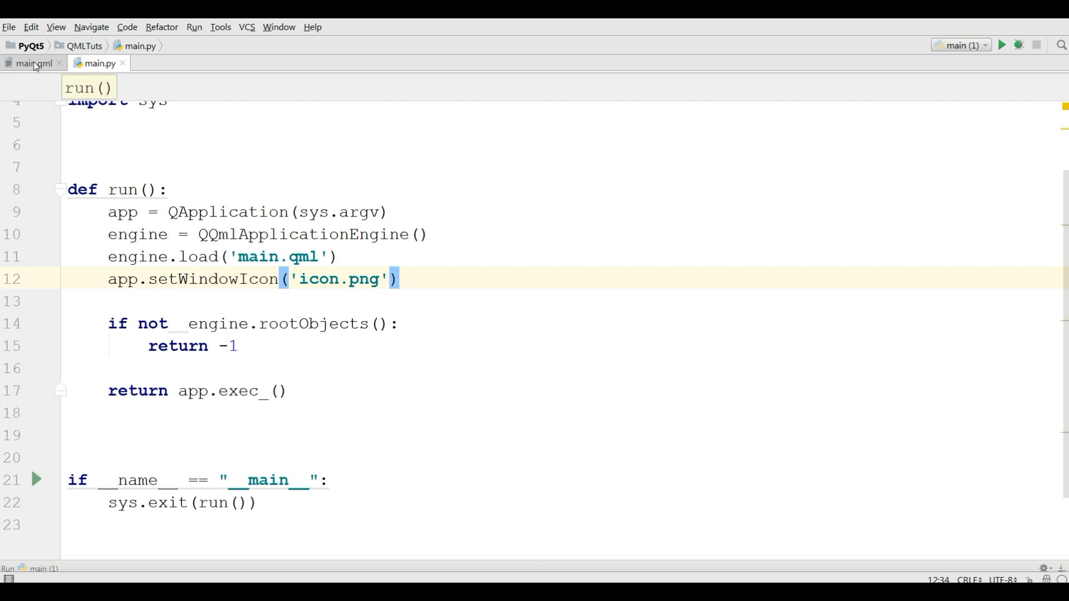
pyautogui.click(33, 63)
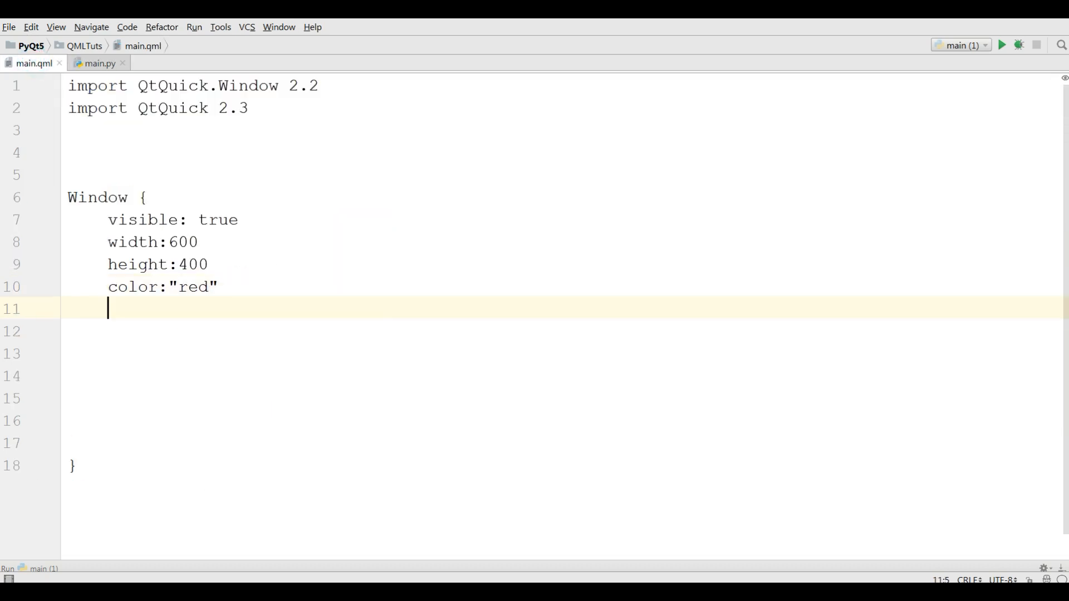
# Add title:"My Simple Window" to the QML Window
pyautogui.write('title:"')
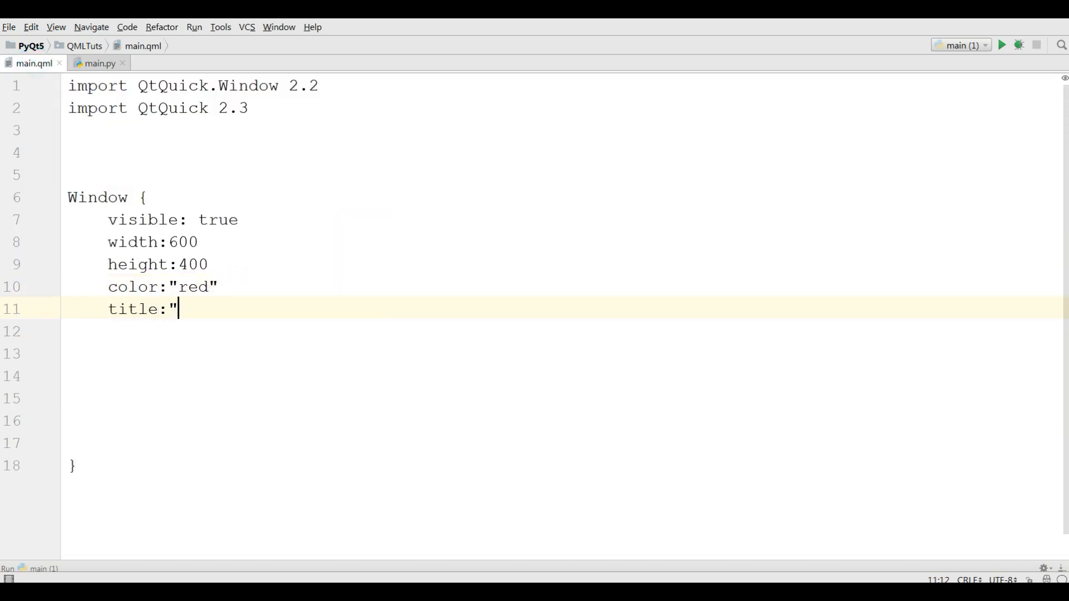
pyautogui.write('My')
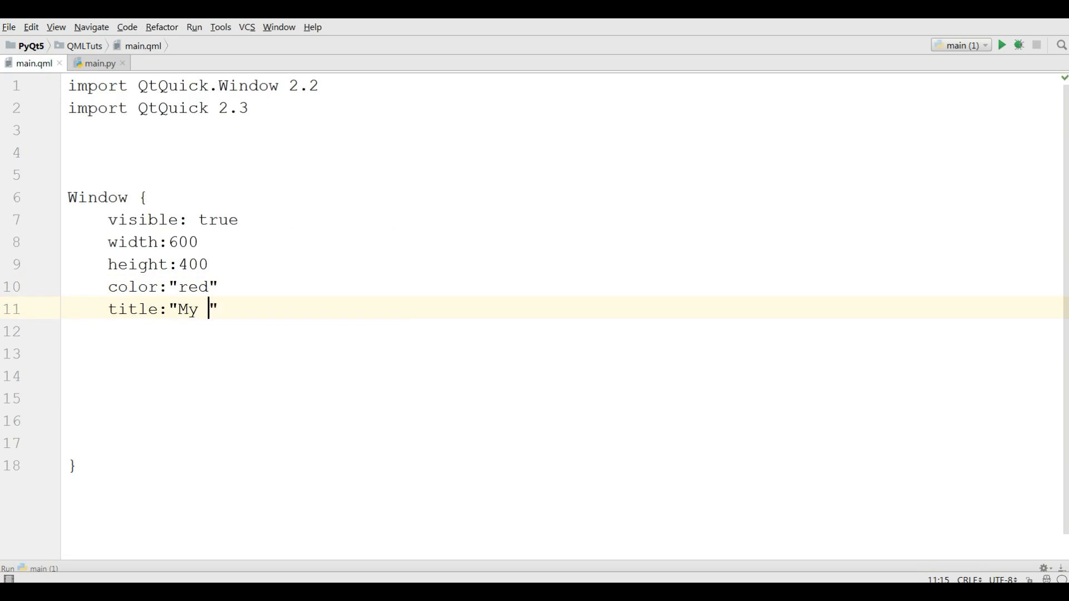
pyautogui.write('Simple W')
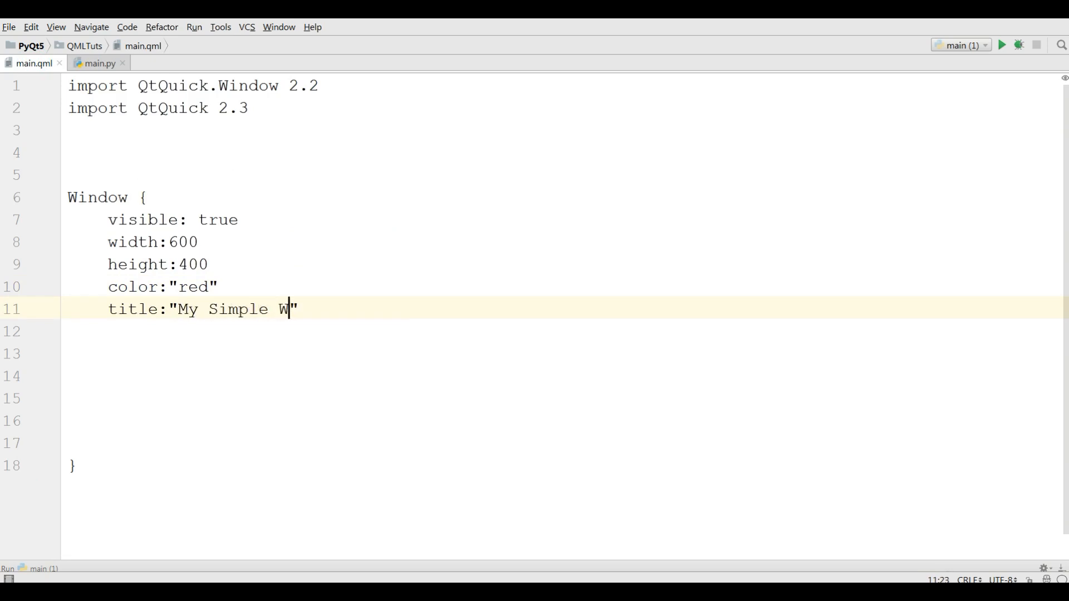
pyautogui.write('indow')
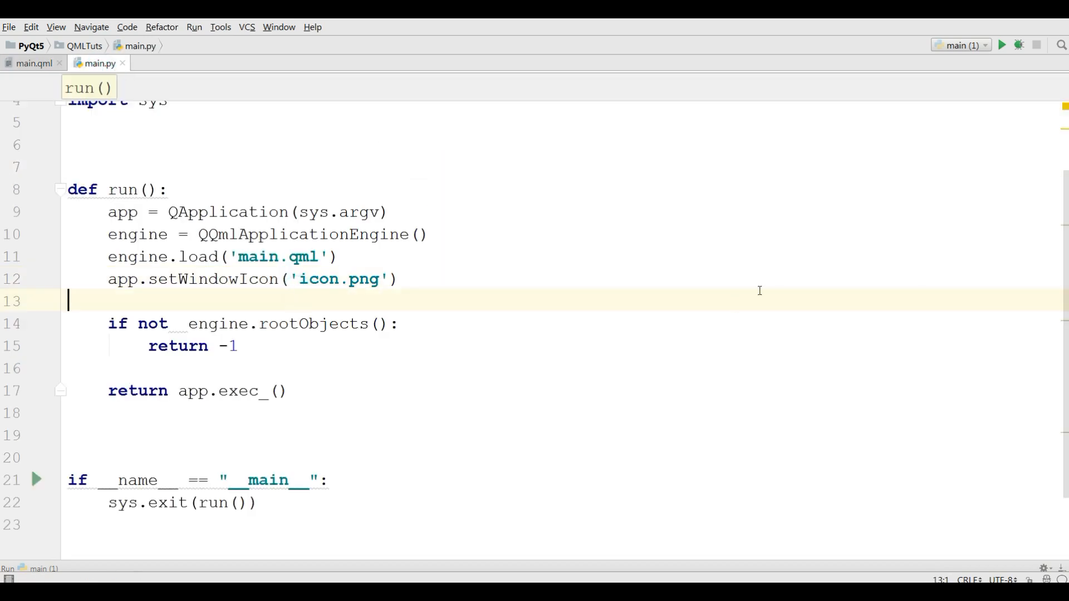
# Add 'from PyQt5.QtGui import QIcon' at the top of main.py
pyautogui.scroll(3)
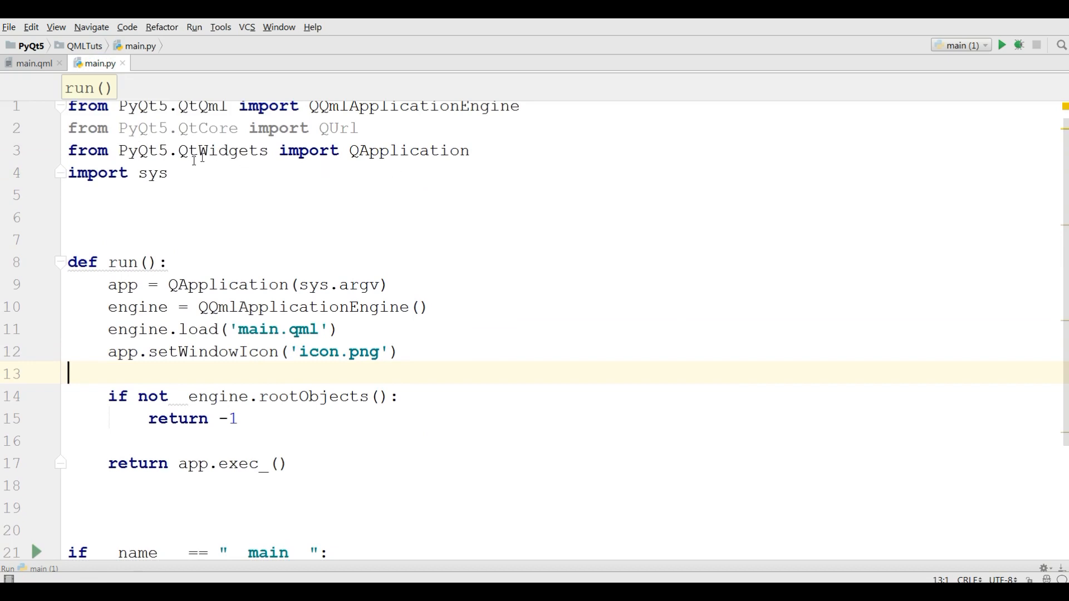
pyautogui.write('f')
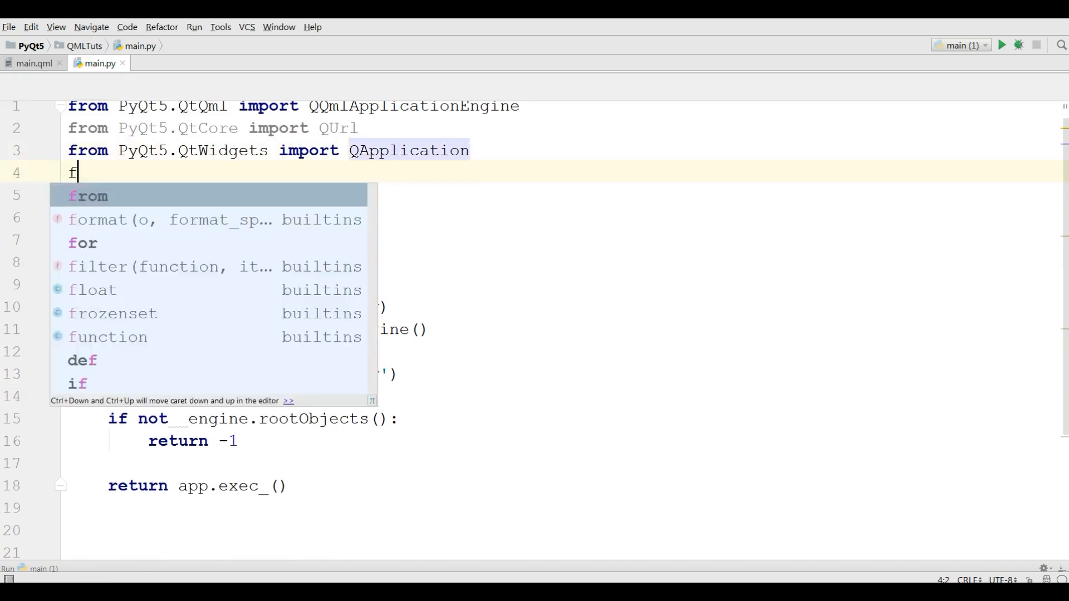
pyautogui.write('rom PyQt5.')
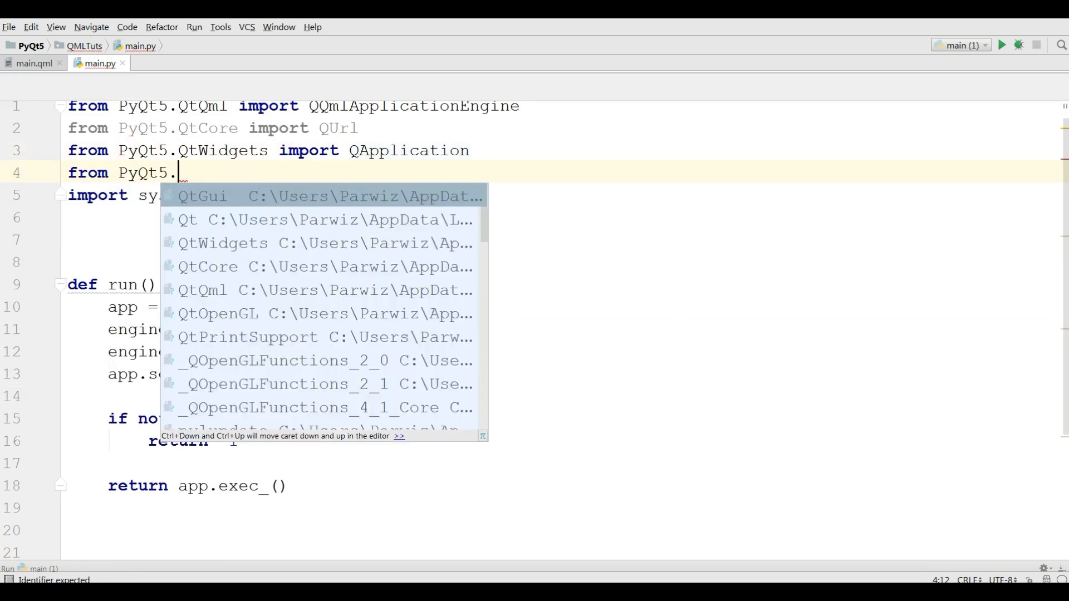
pyautogui.click(202, 196)
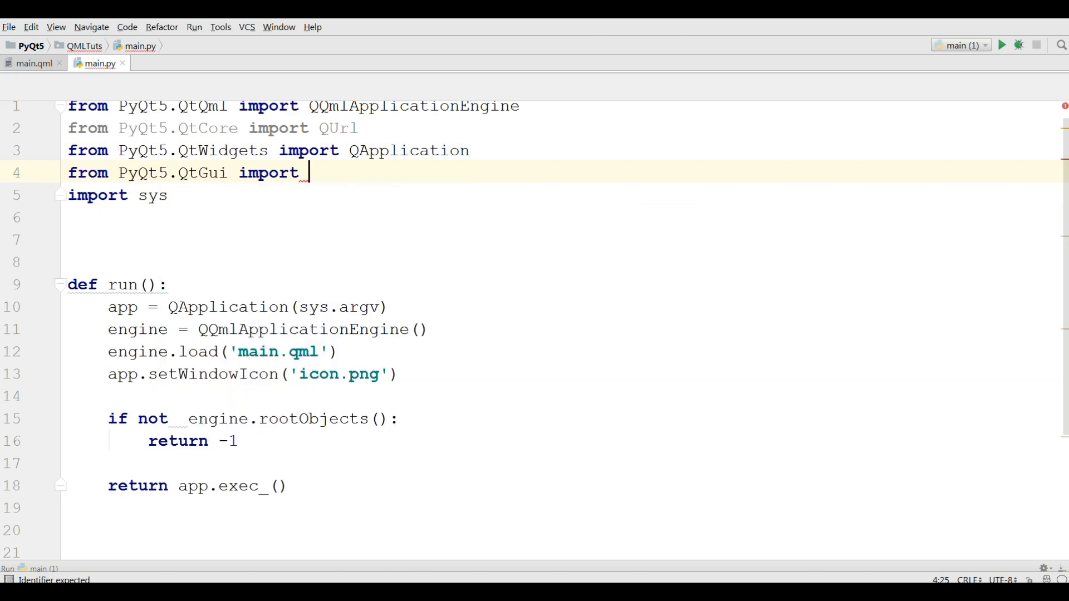
pyautogui.write('QIcon')
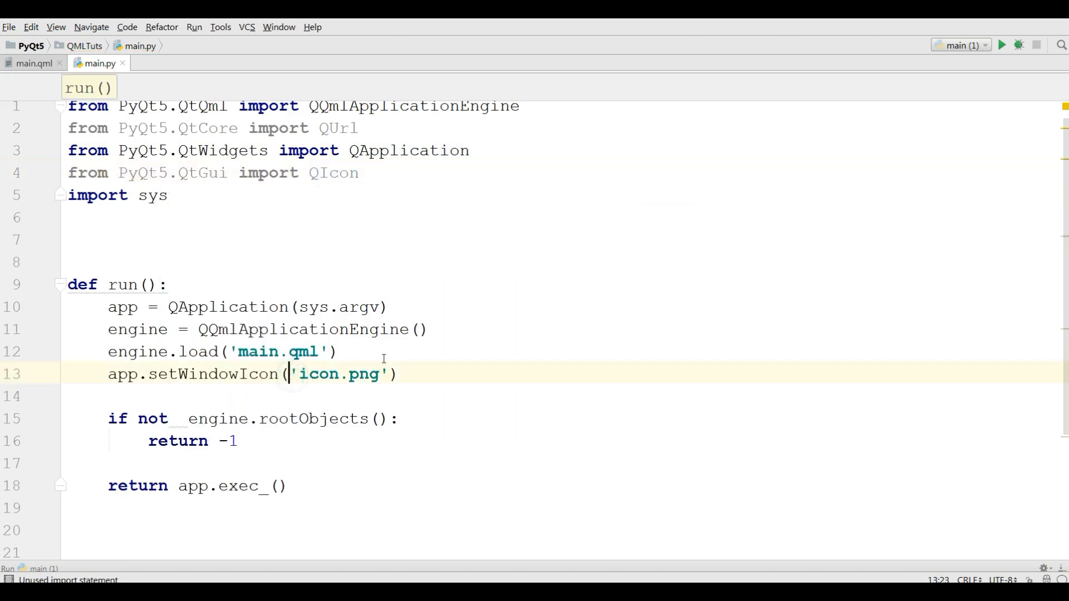
# Wrap the icon path as app.setWindowIcon(QIcon('icon.png'))
pyautogui.write('QIcon')
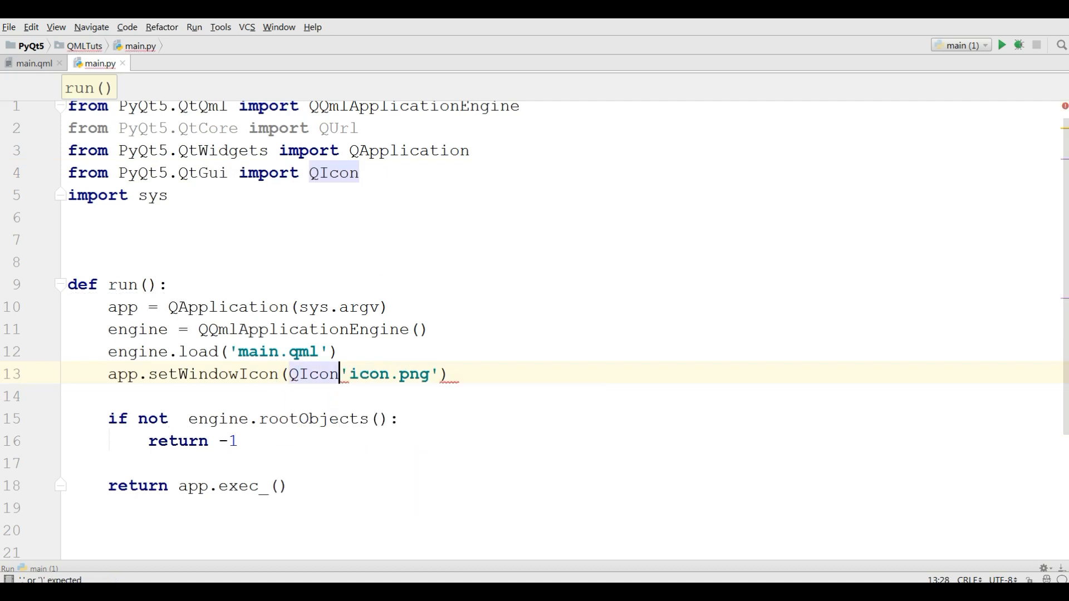
pyautogui.write('(')
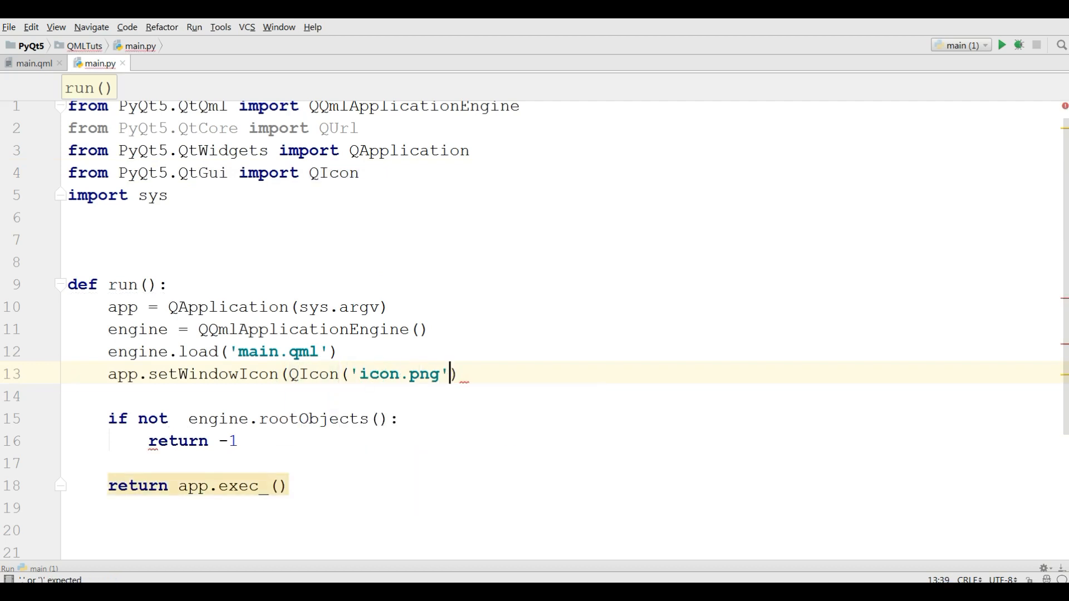
pyautogui.write(')')
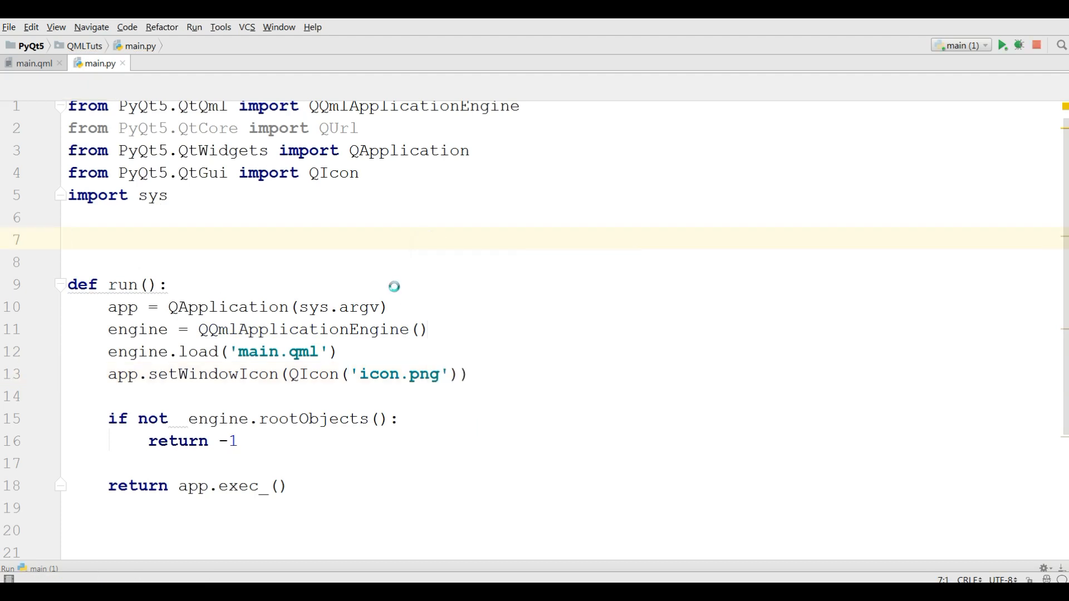
# Run the app to see the red 'My Simple Window', then return to main.qml
pyautogui.click(1001, 44)
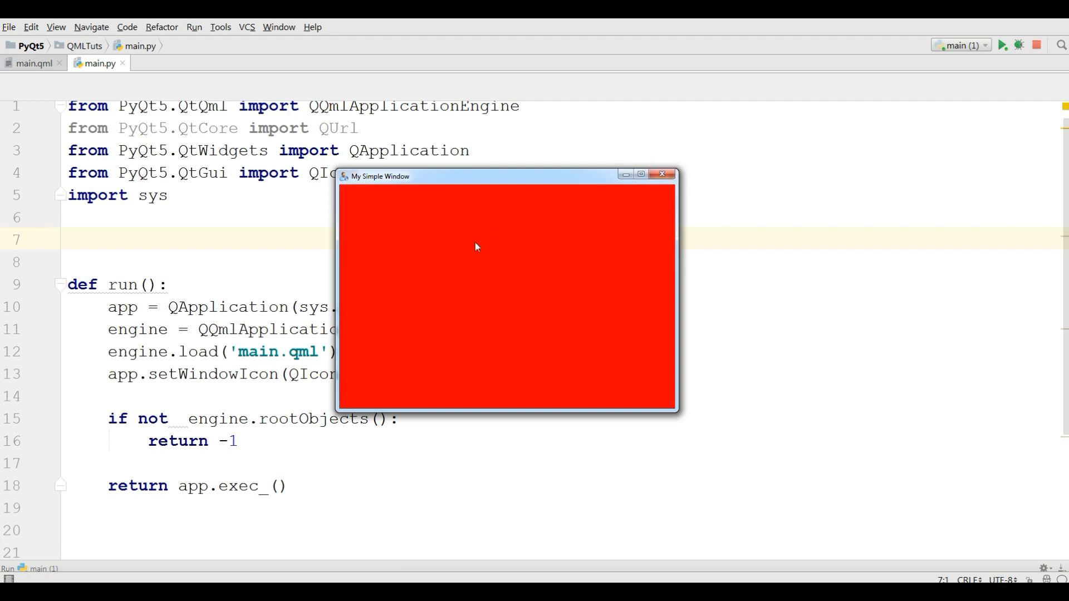
pyautogui.moveTo(594, 191)
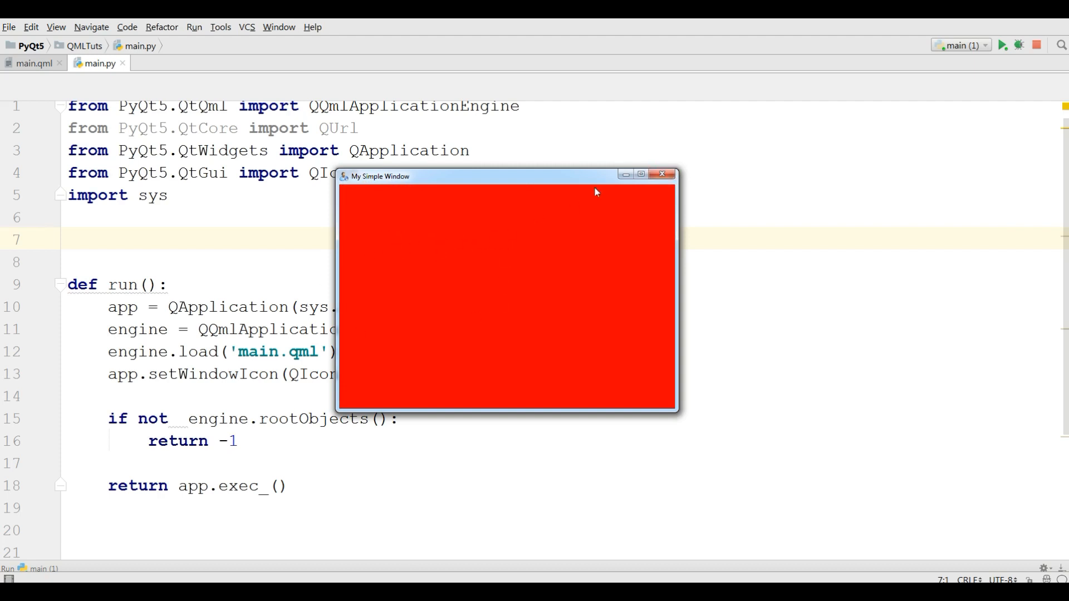
pyautogui.click(31, 63)
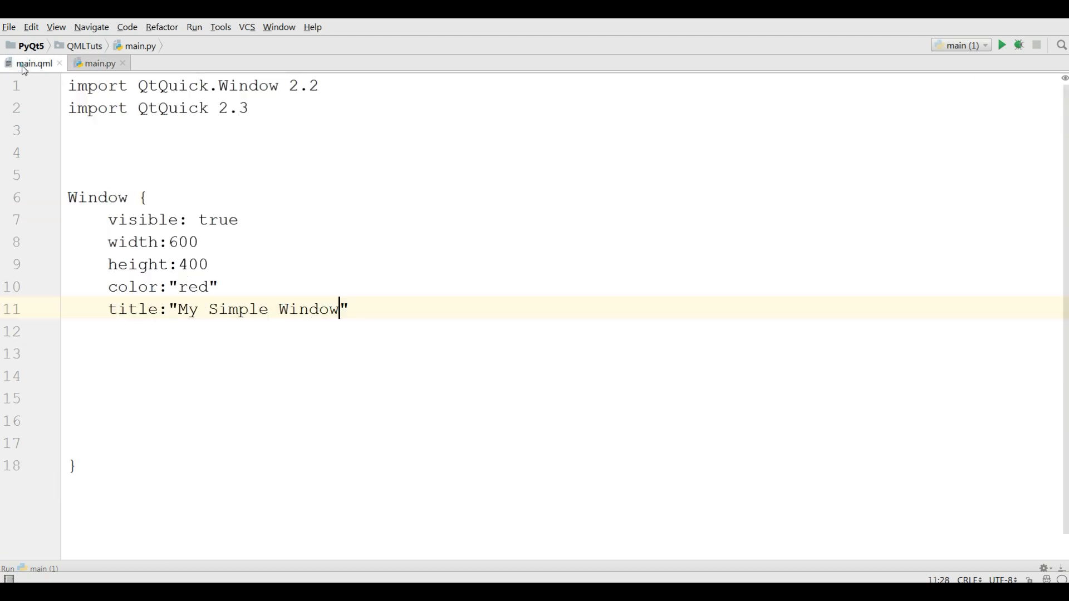
# Add a Text { } element with id:text1 inside the Window
pyautogui.press('enter')
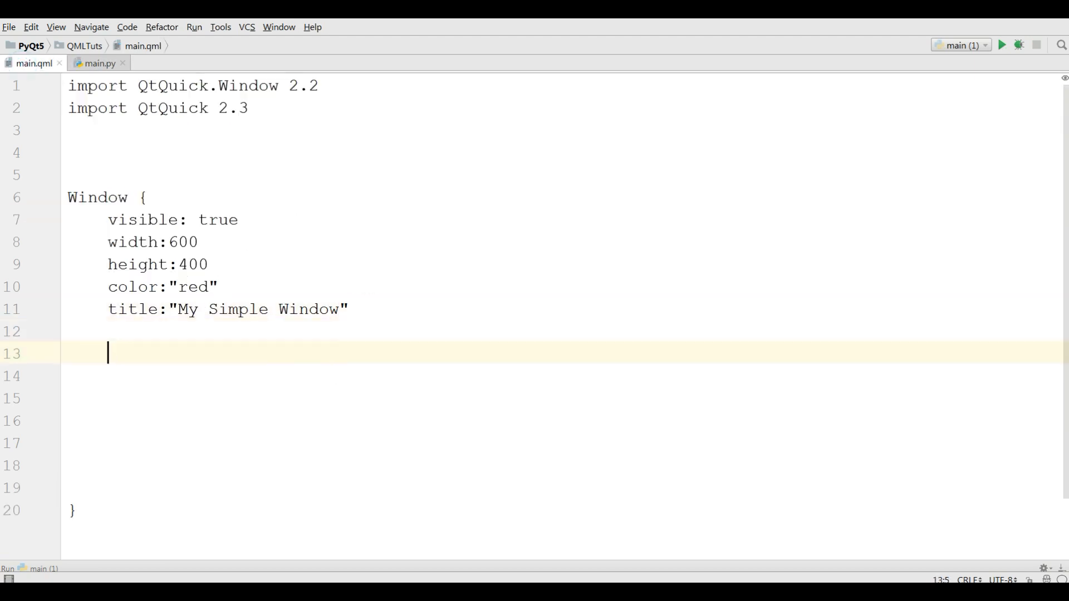
pyautogui.write('Tex')
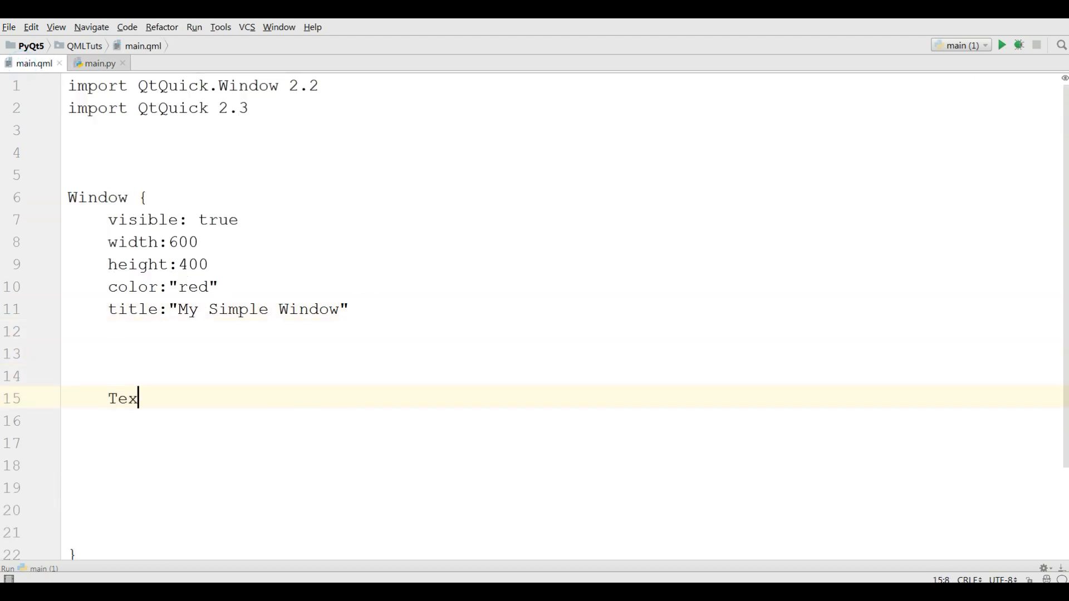
pyautogui.write('t {')
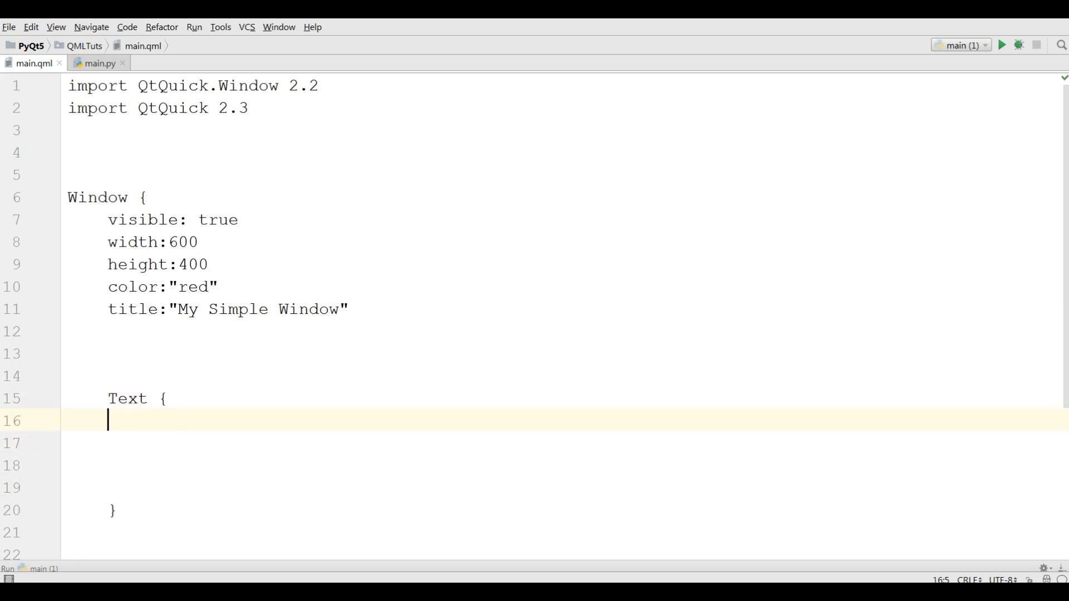
pyautogui.write('id')
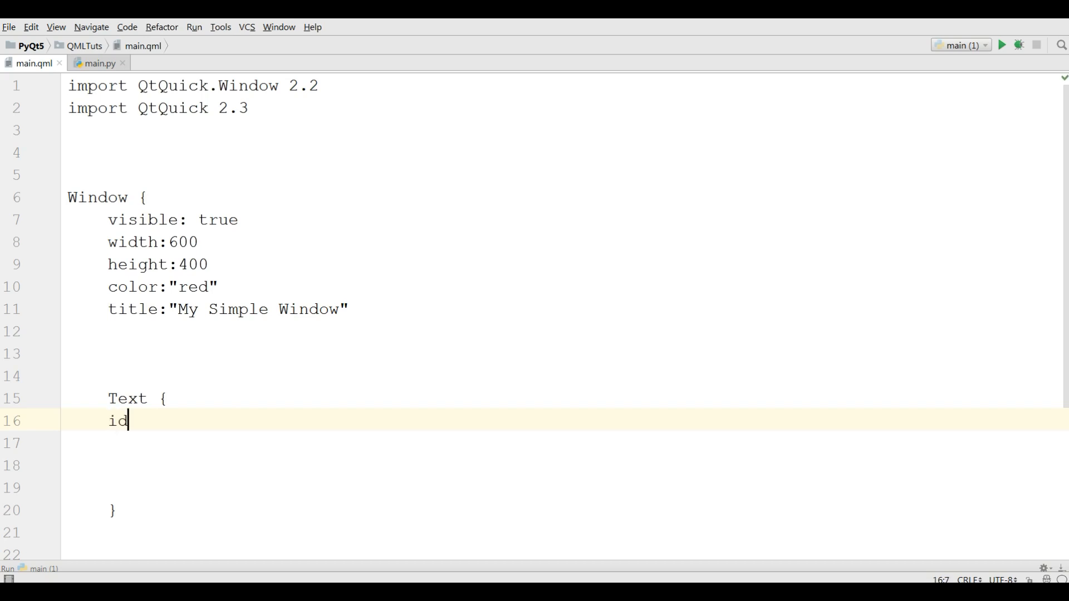
pyautogui.write(':tex')
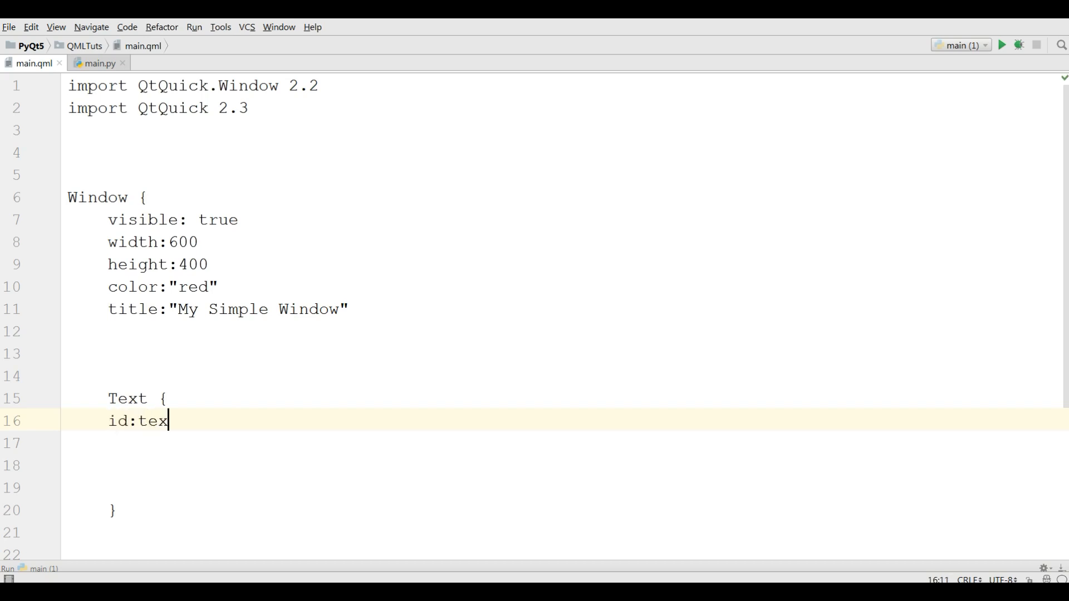
pyautogui.write('t1')
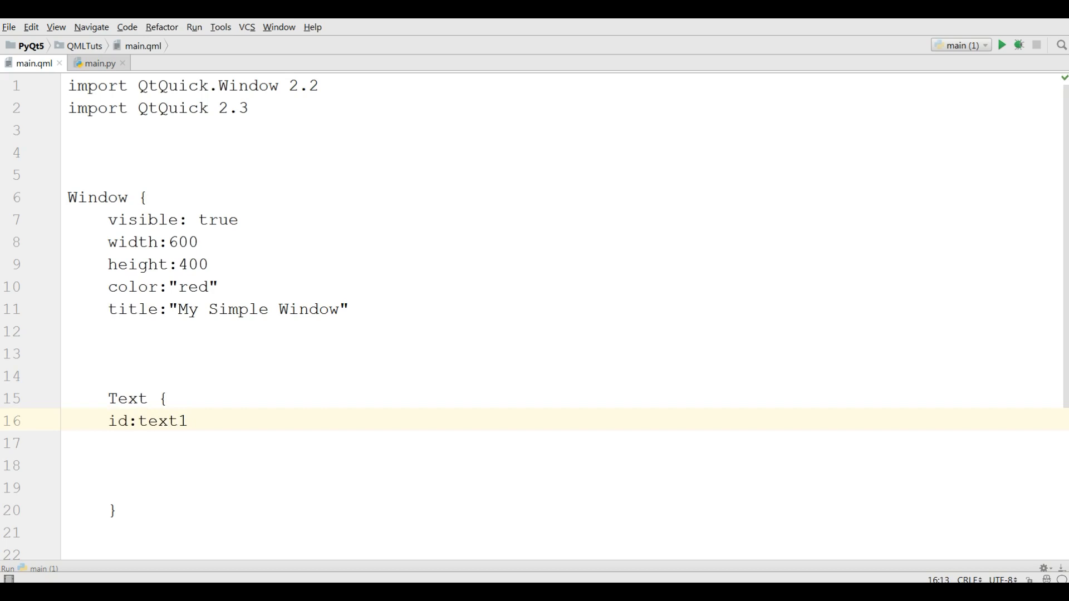
# Give the Text element text:"Hello QtQuick Application"
pyautogui.write('text')
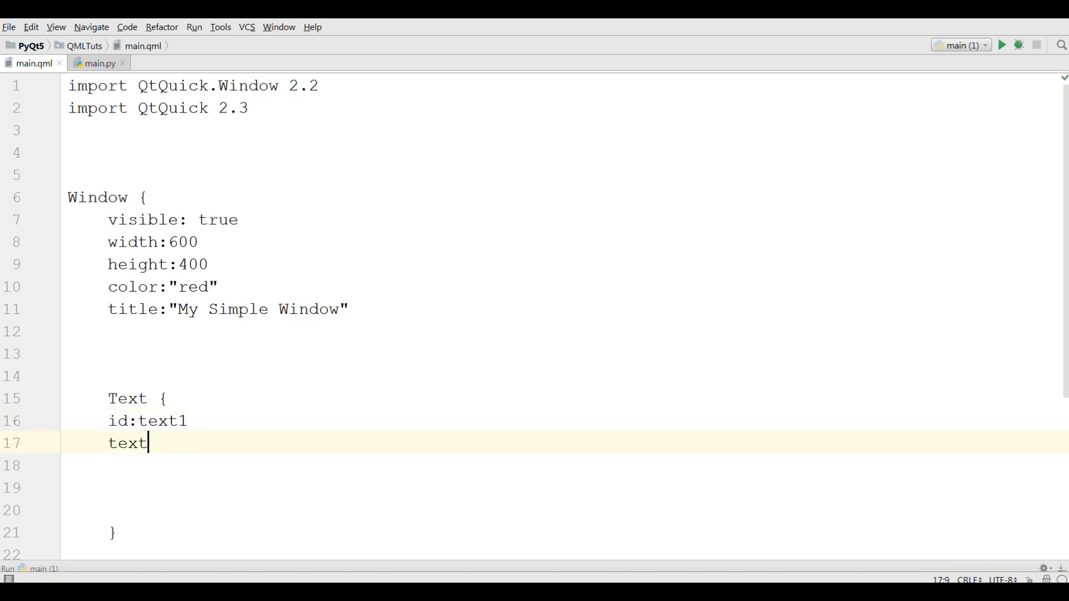
pyautogui.write(':""')
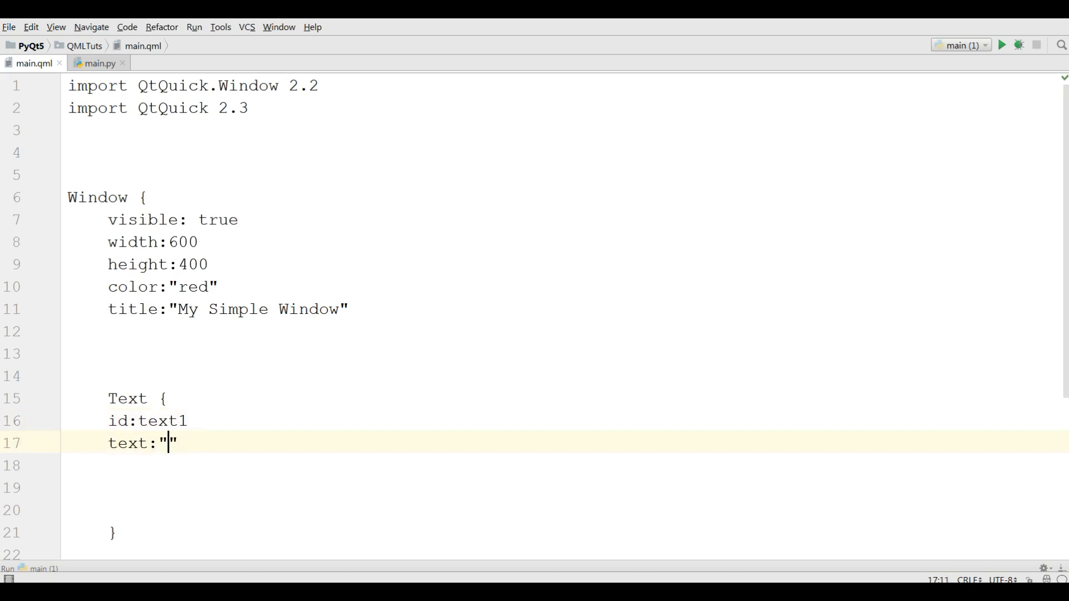
pyautogui.write('Hello')
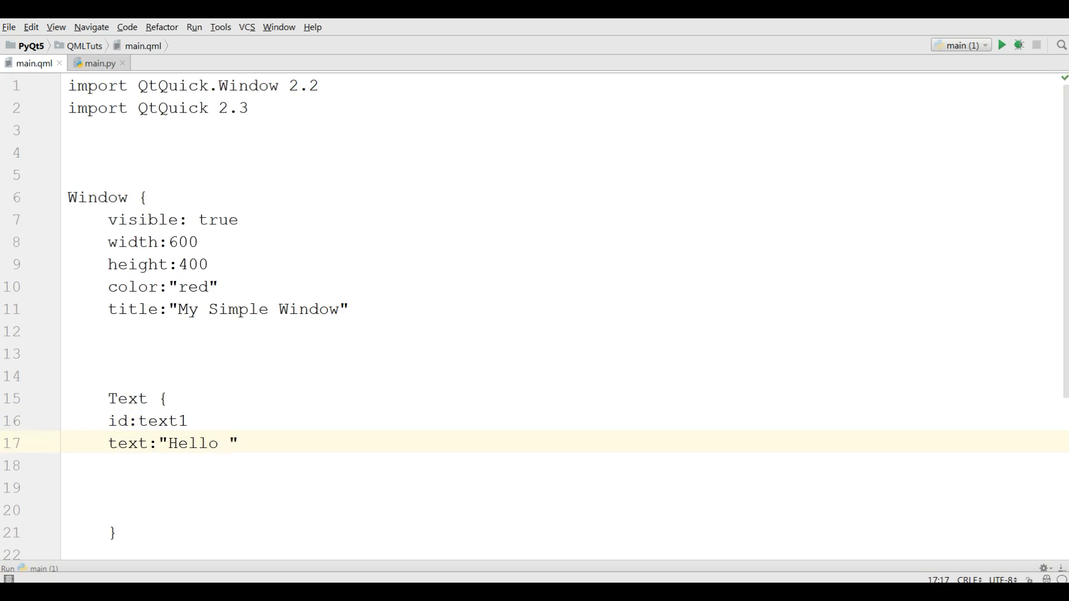
pyautogui.write('QtQ')
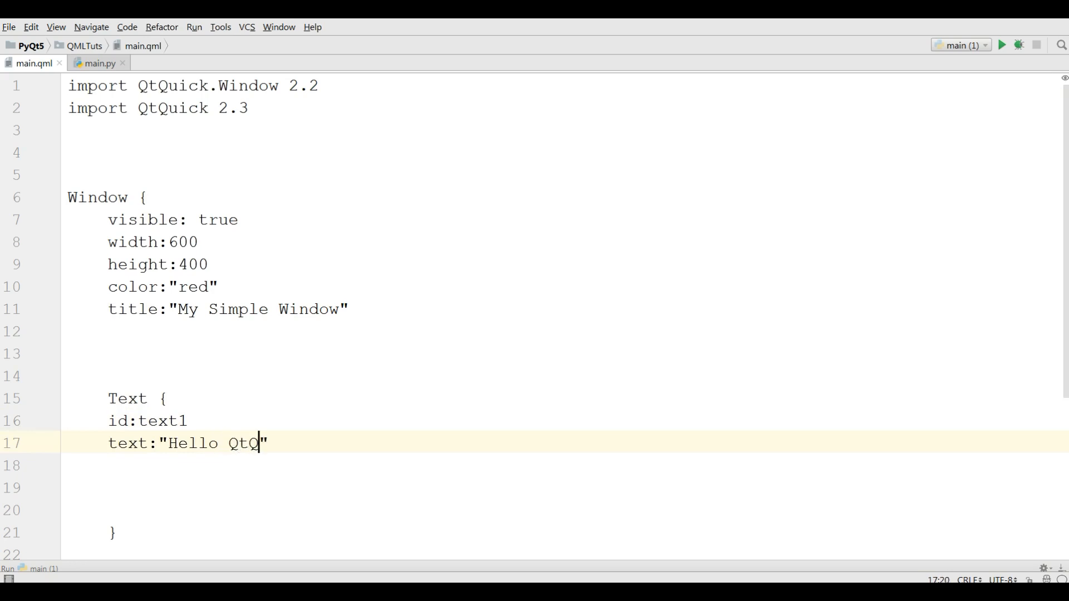
pyautogui.write('uic App')
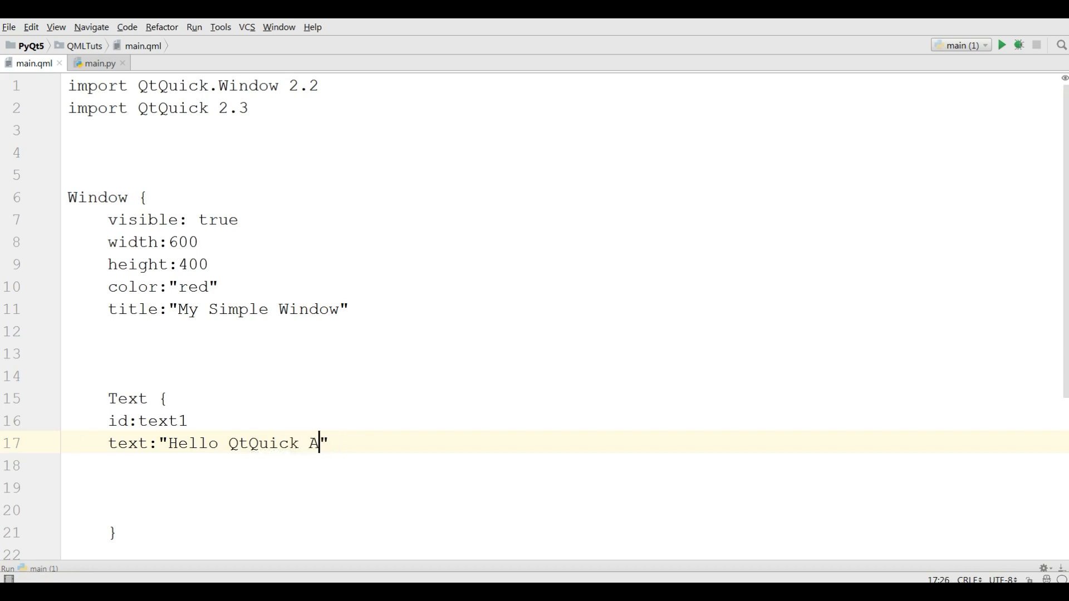
pyautogui.write('pplicatio')
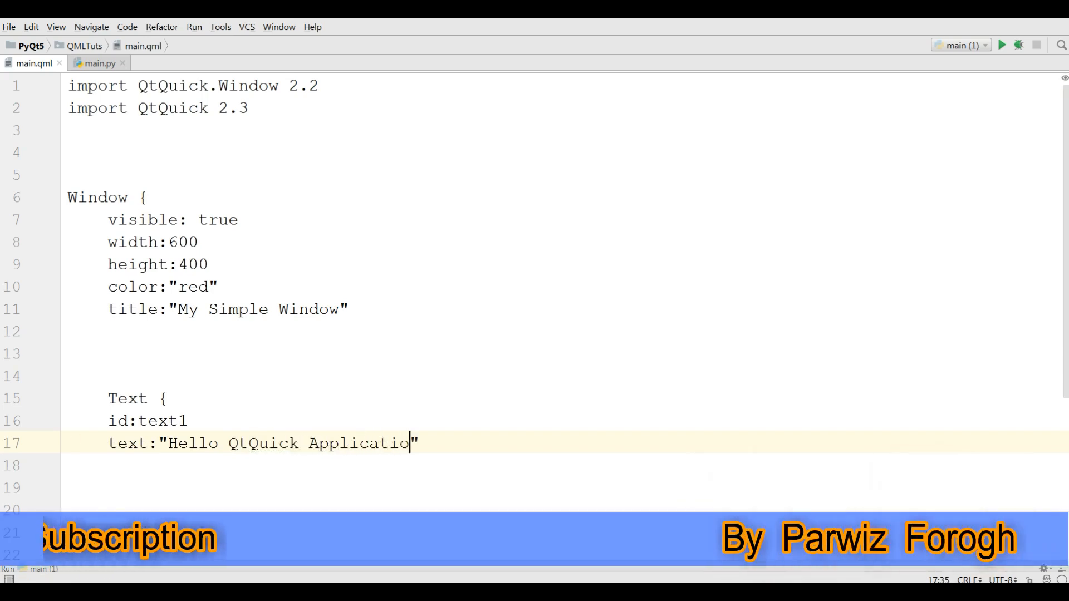
pyautogui.write('n')
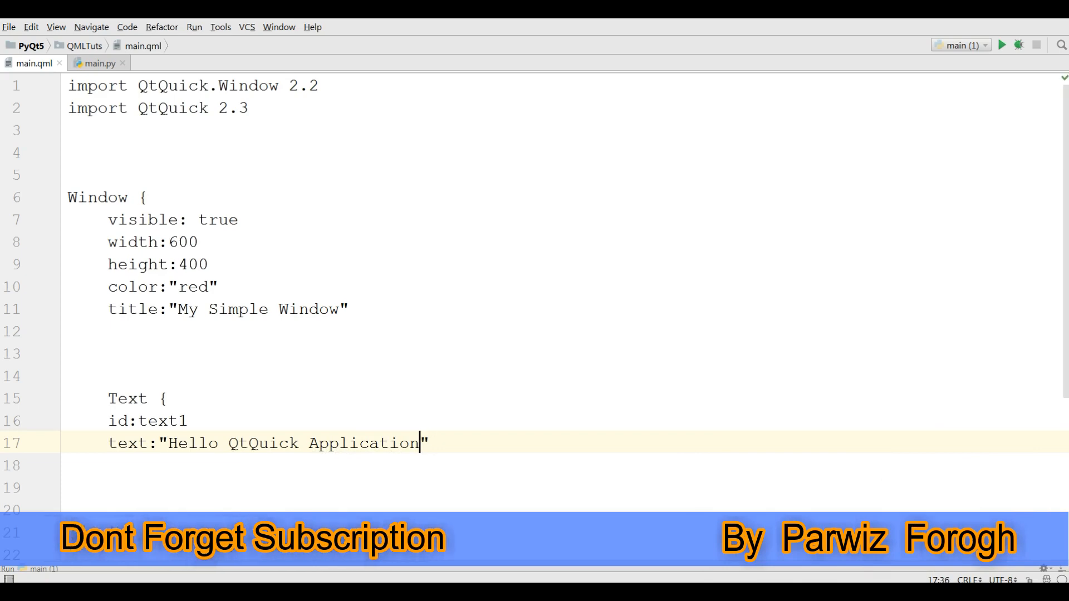
# Run main.py to see the red window showing the Hello QtQuick Application text
pyautogui.click(96, 63)
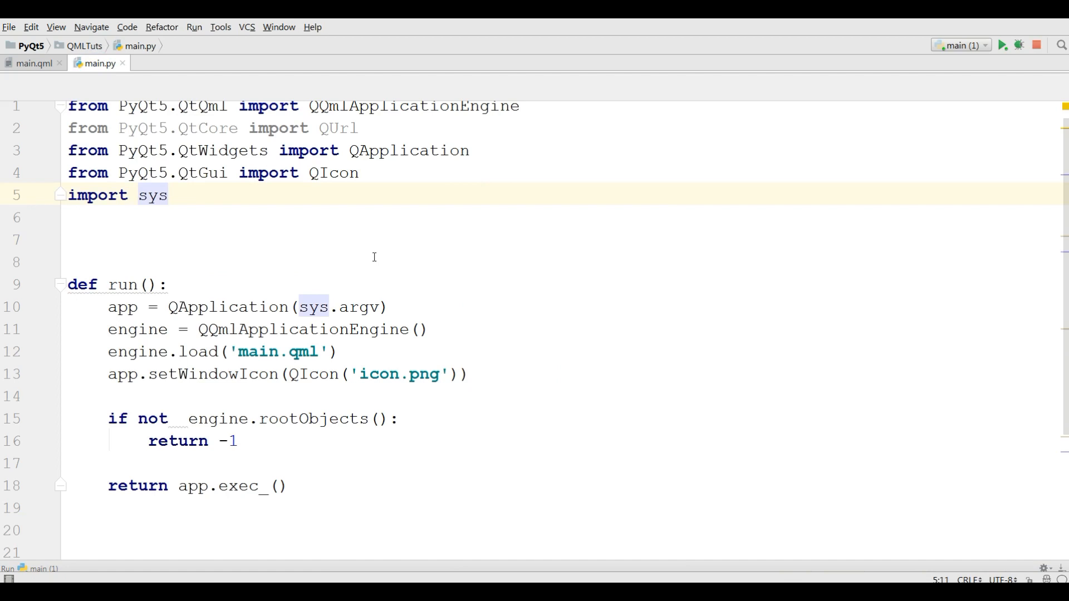
pyautogui.click(1001, 44)
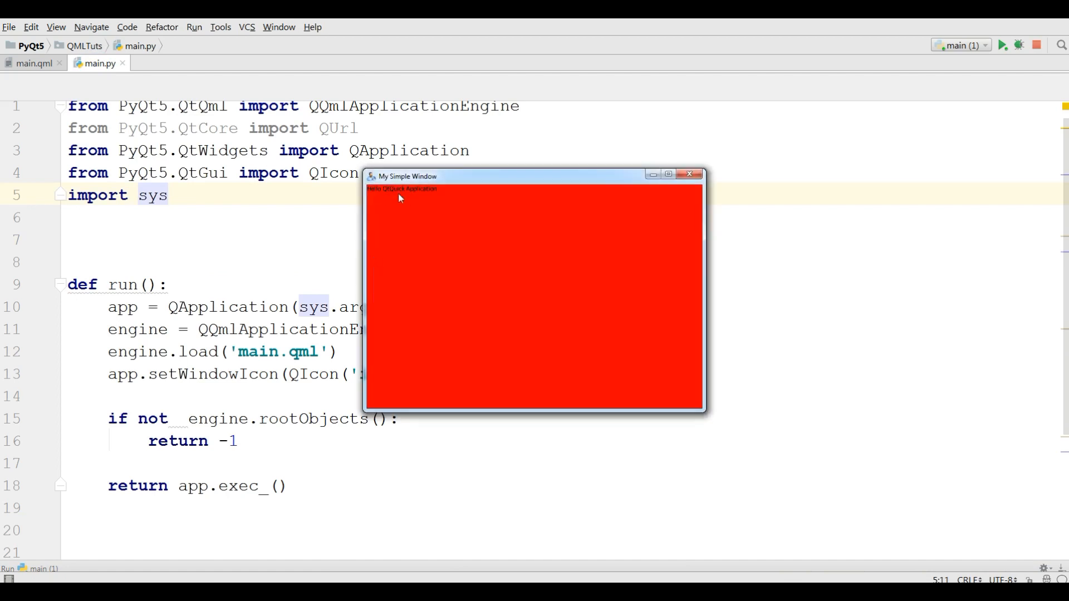
pyautogui.moveTo(385, 198)
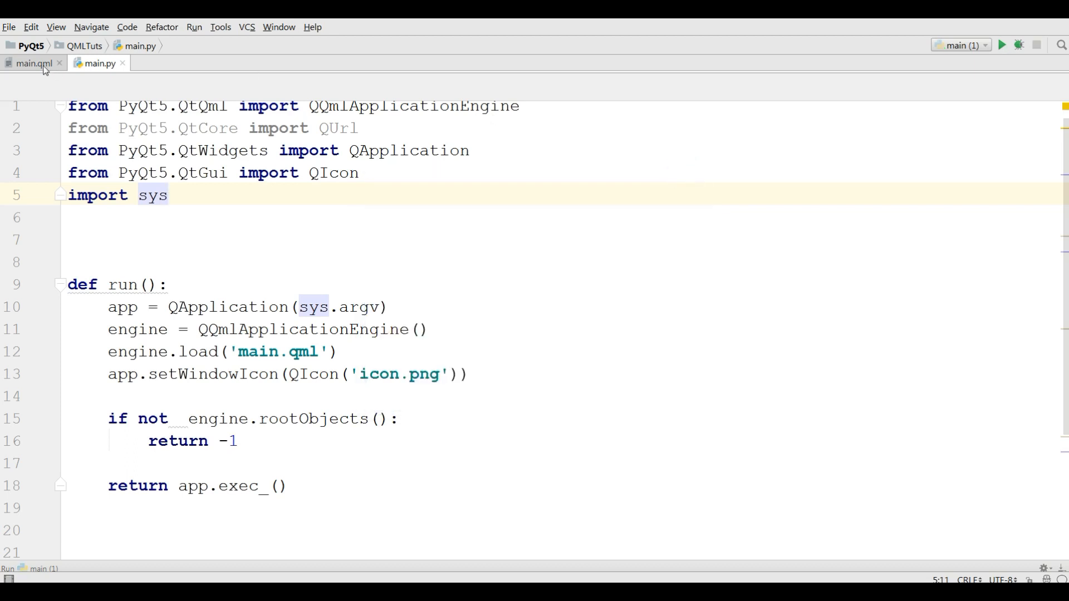
# Add font.pixelSize:40 to the Text element in main.qml
pyautogui.click(32, 62)
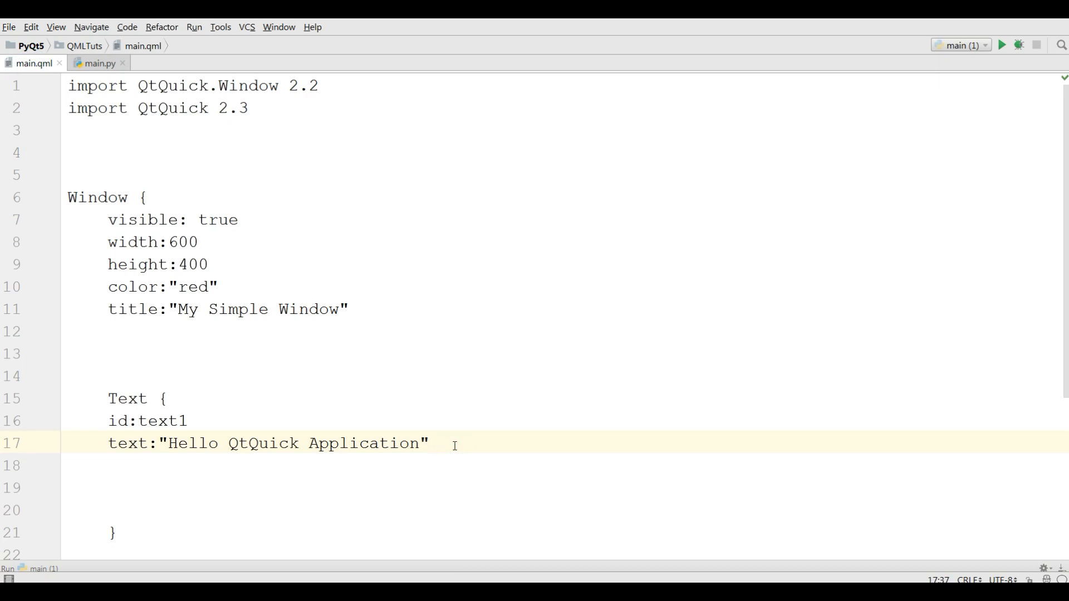
pyautogui.write('font.')
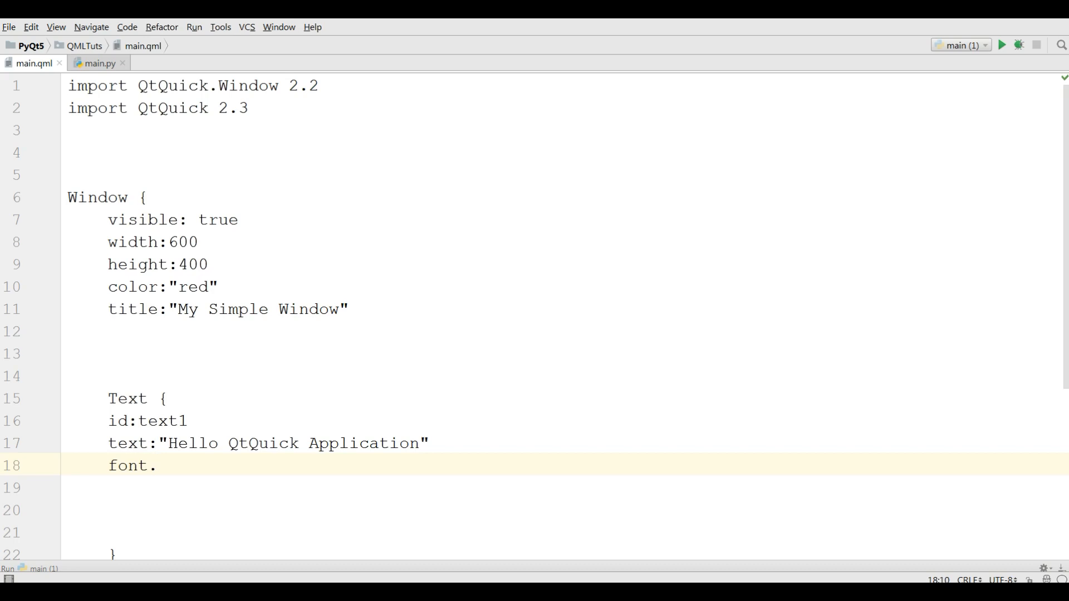
pyautogui.write('pixe')
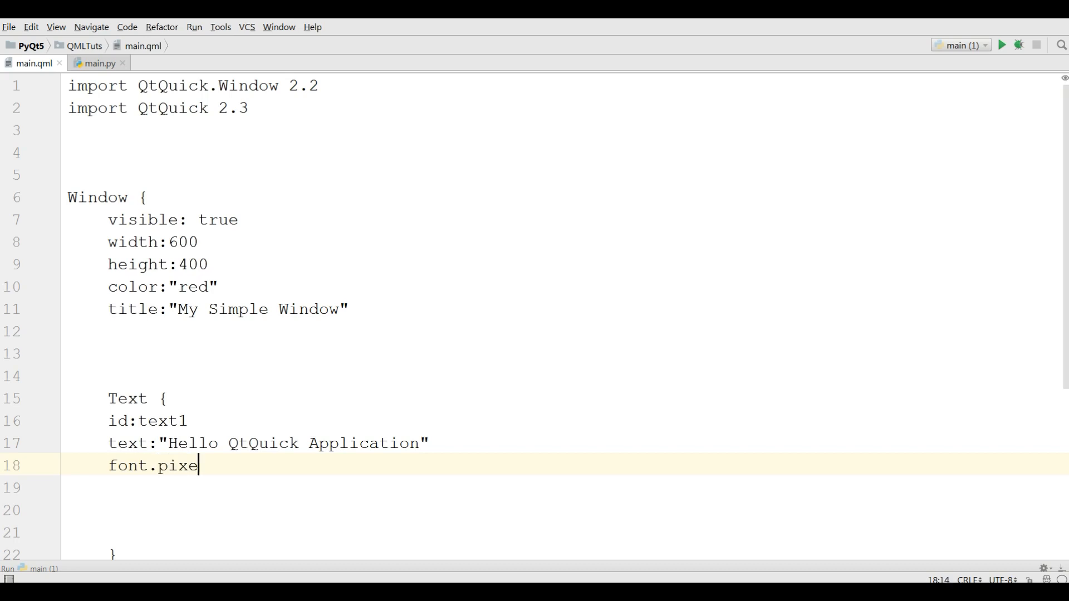
pyautogui.write('lSize')
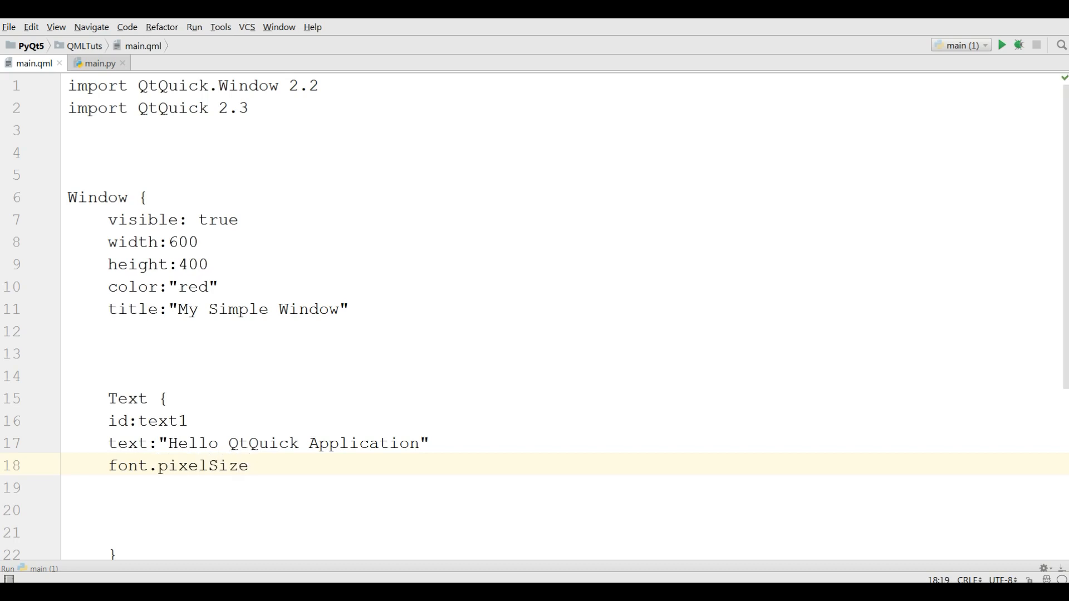
pyautogui.write(':')
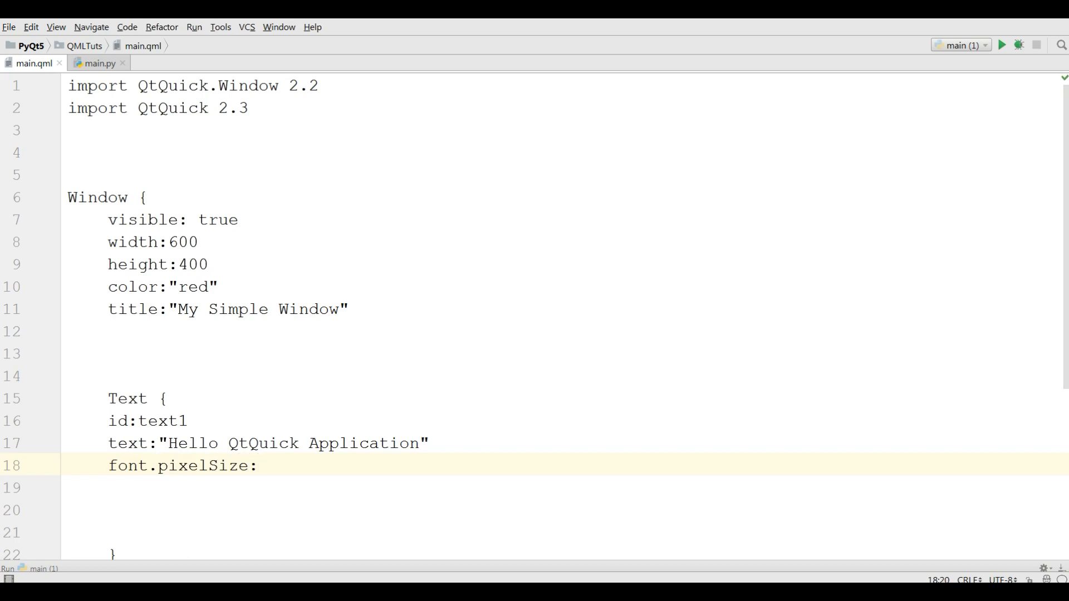
pyautogui.write('40')
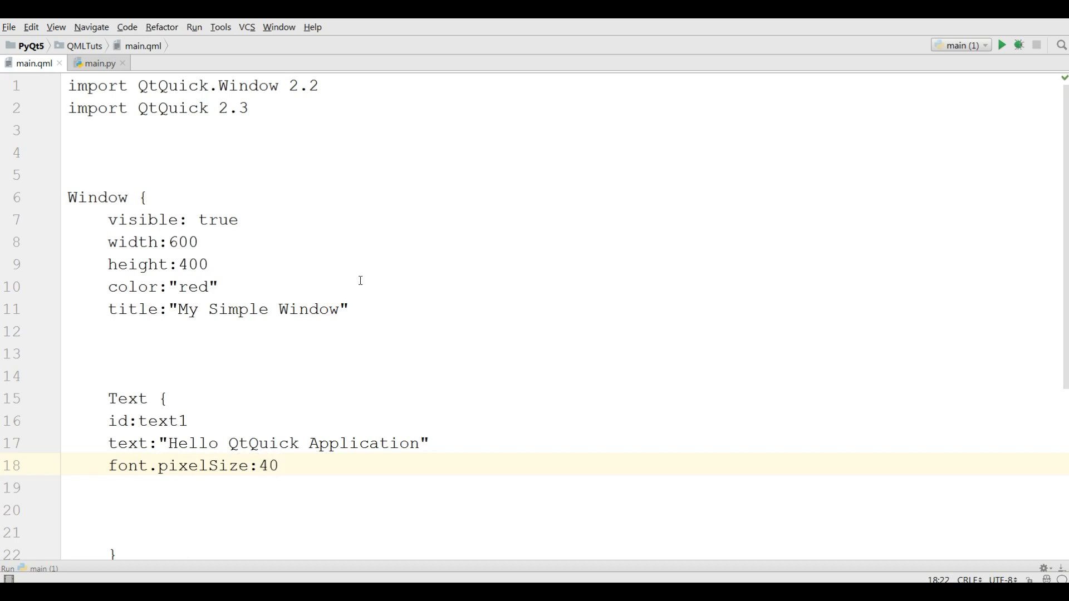
pyautogui.moveTo(98, 64)
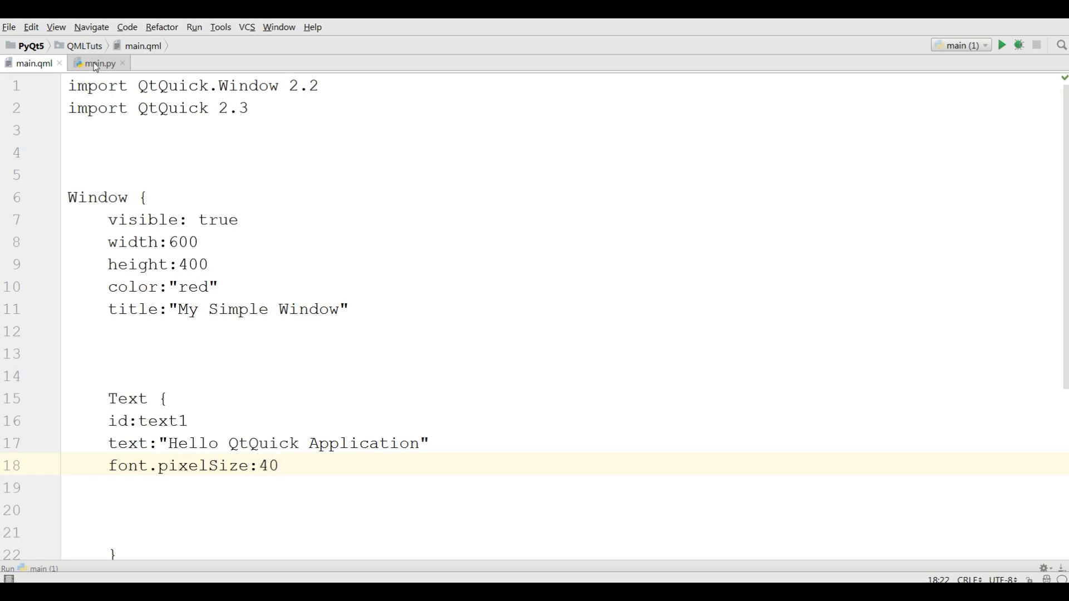
# Run main.py to see the larger heading text, then return to the script
pyautogui.click(98, 63)
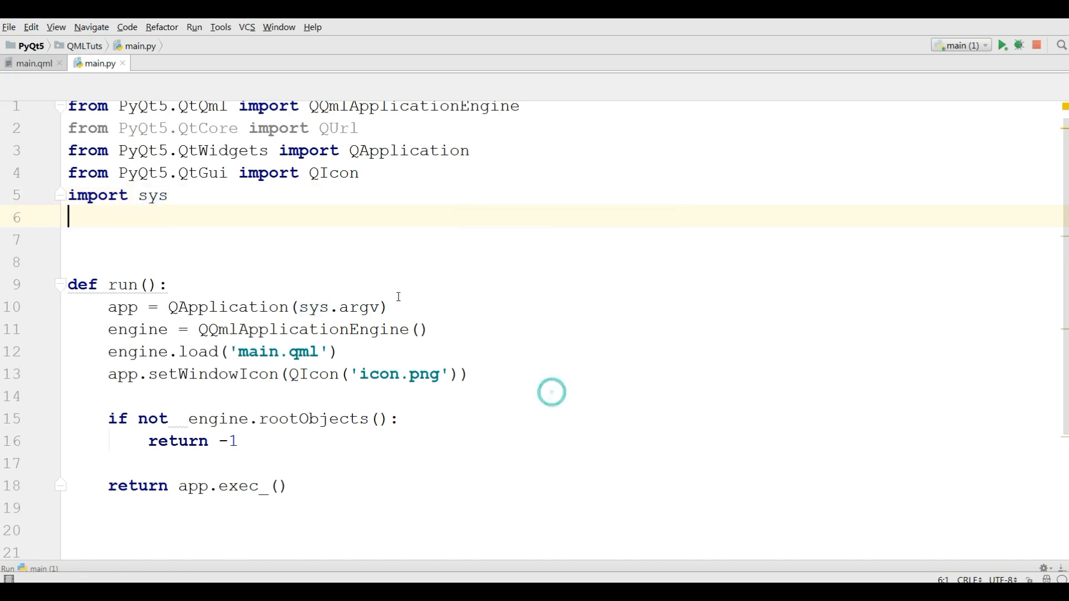
pyautogui.click(1001, 44)
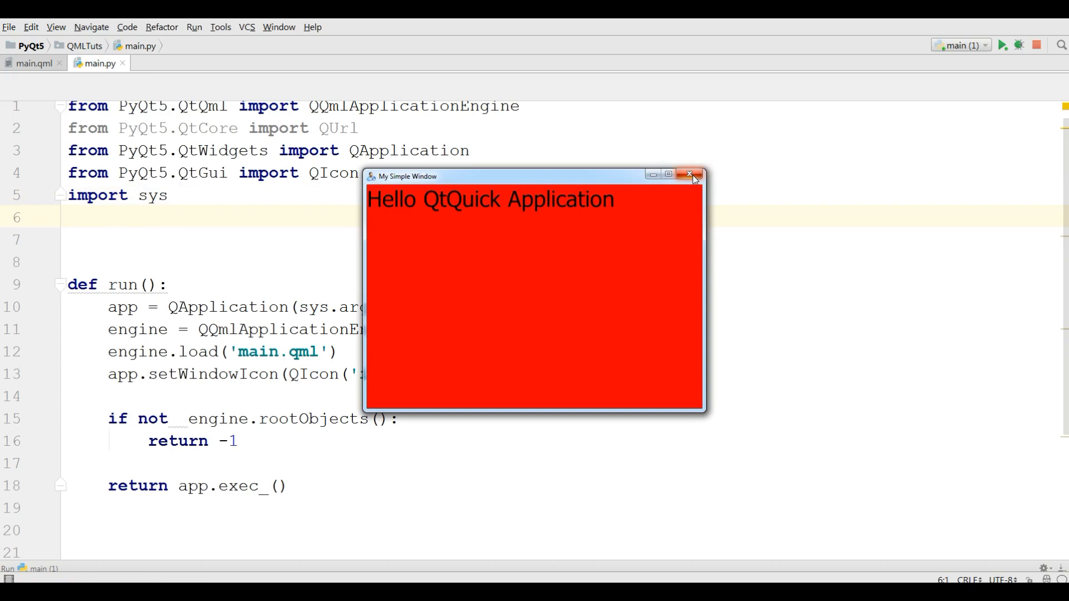
pyautogui.click(690, 174)
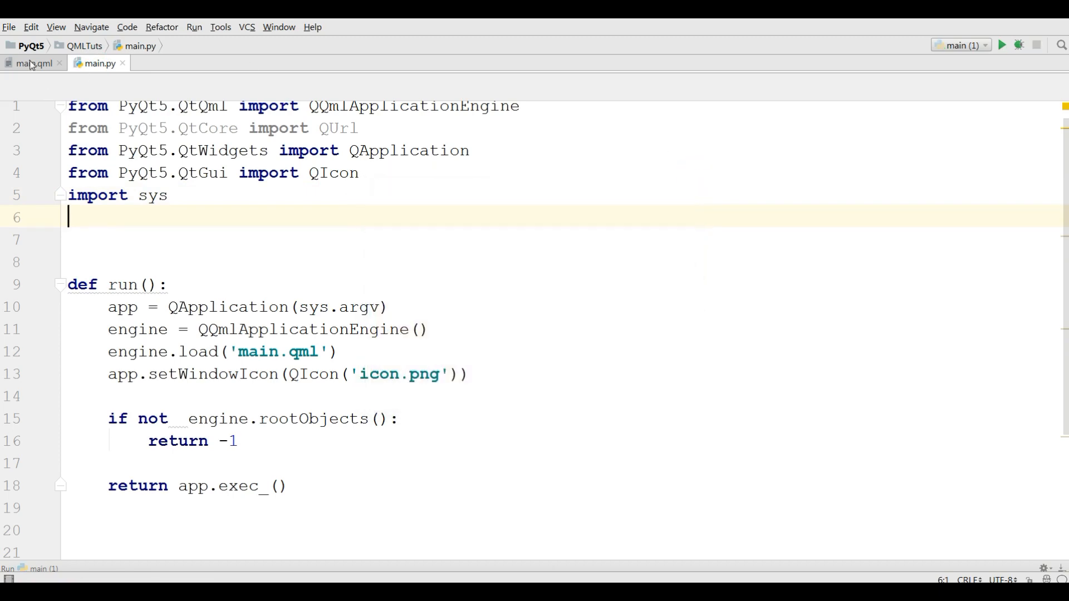
# Add font.bold:true to the Text element in main.qml
pyautogui.click(33, 62)
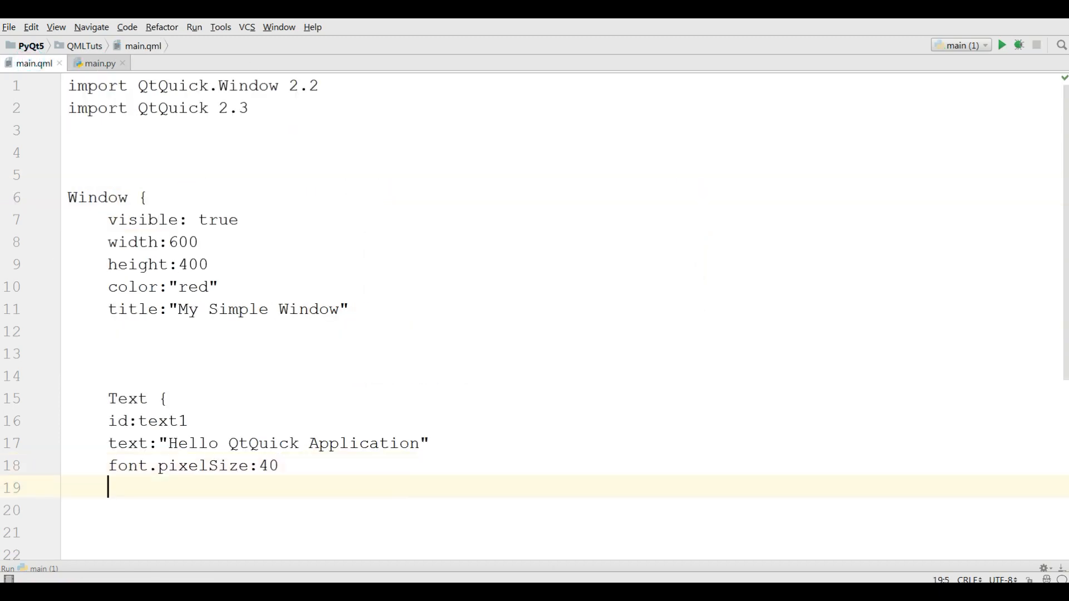
pyautogui.write('fon')
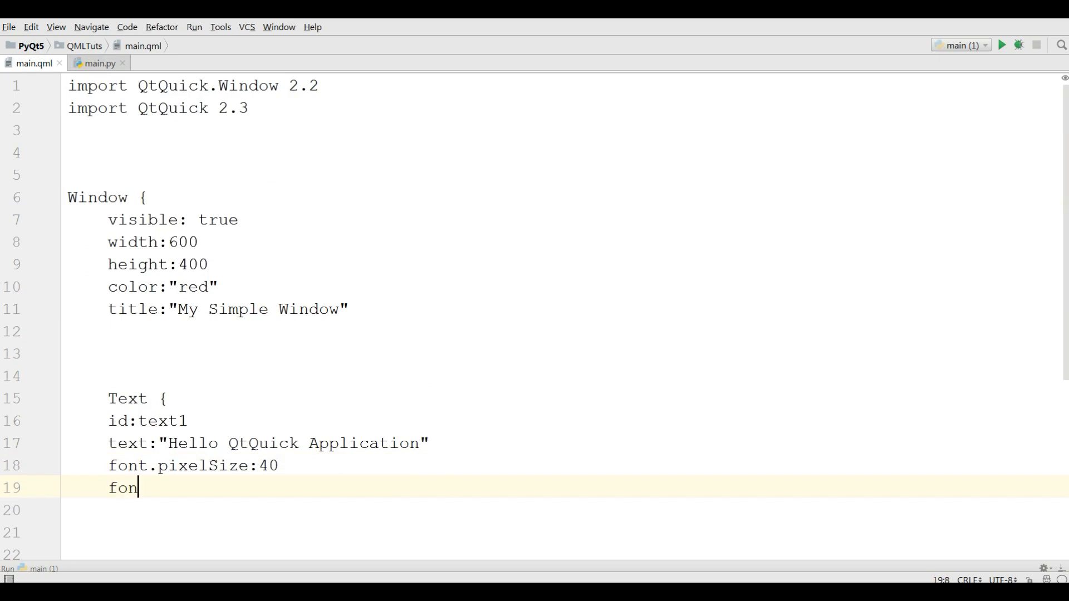
pyautogui.write('t.bo')
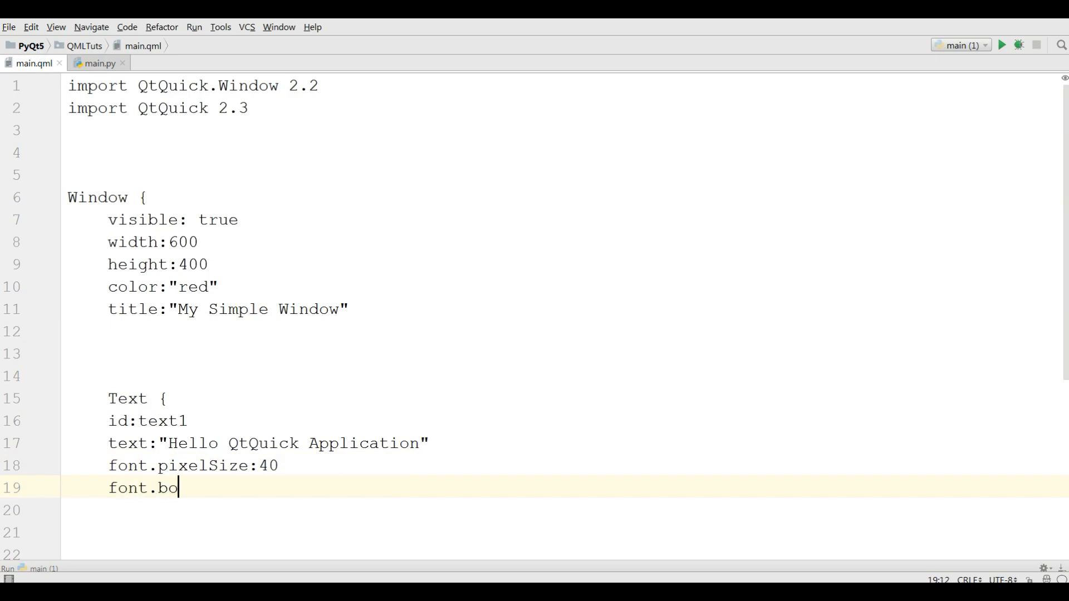
pyautogui.write('ld')
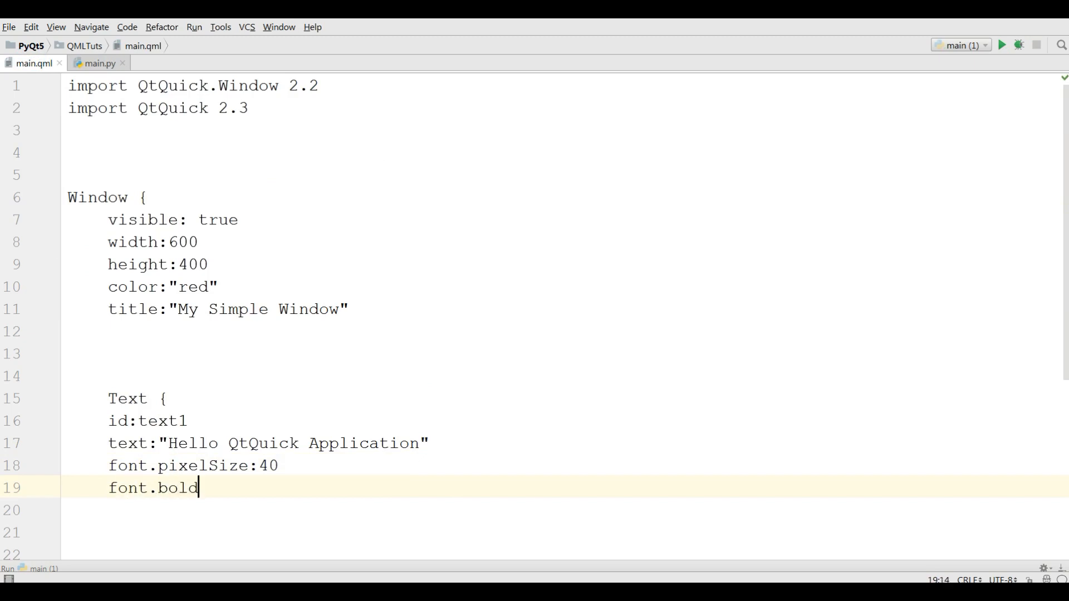
pyautogui.write(':')
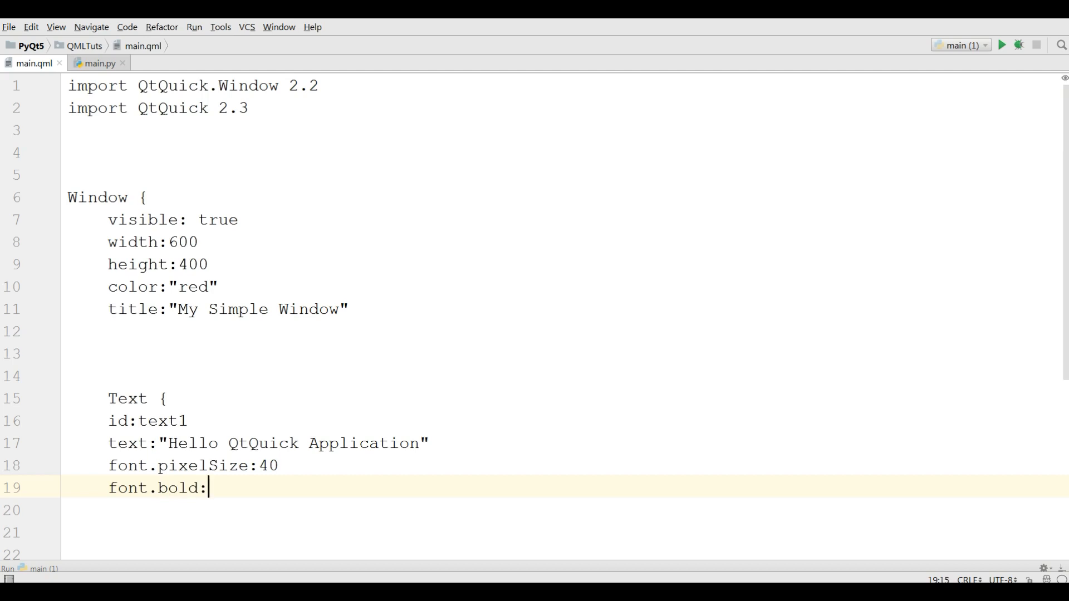
pyautogui.write('true')
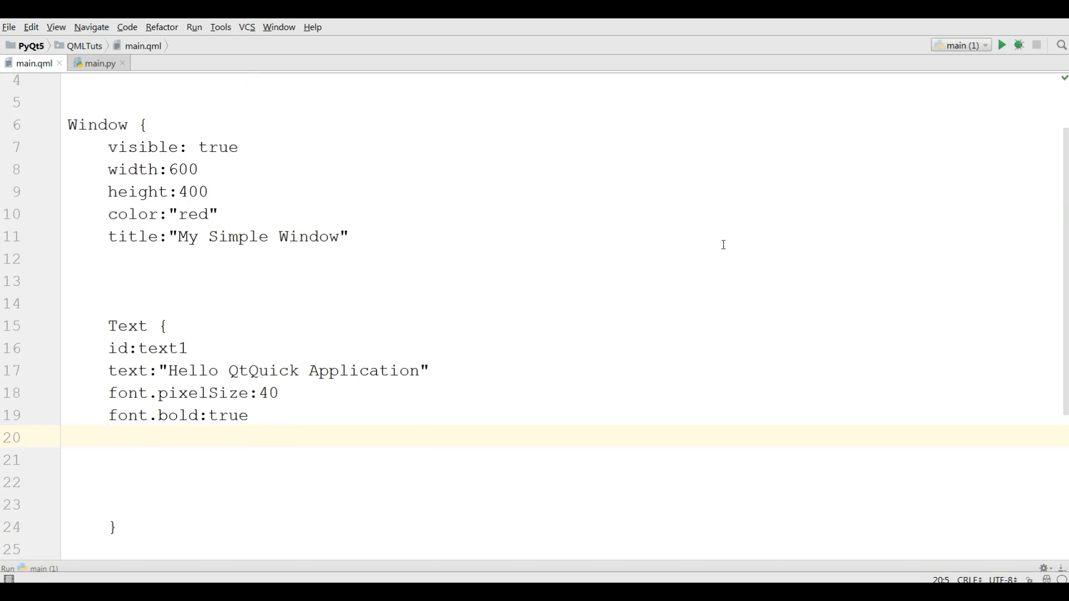
# Add color:"white" to the Text element
pyautogui.write('color')
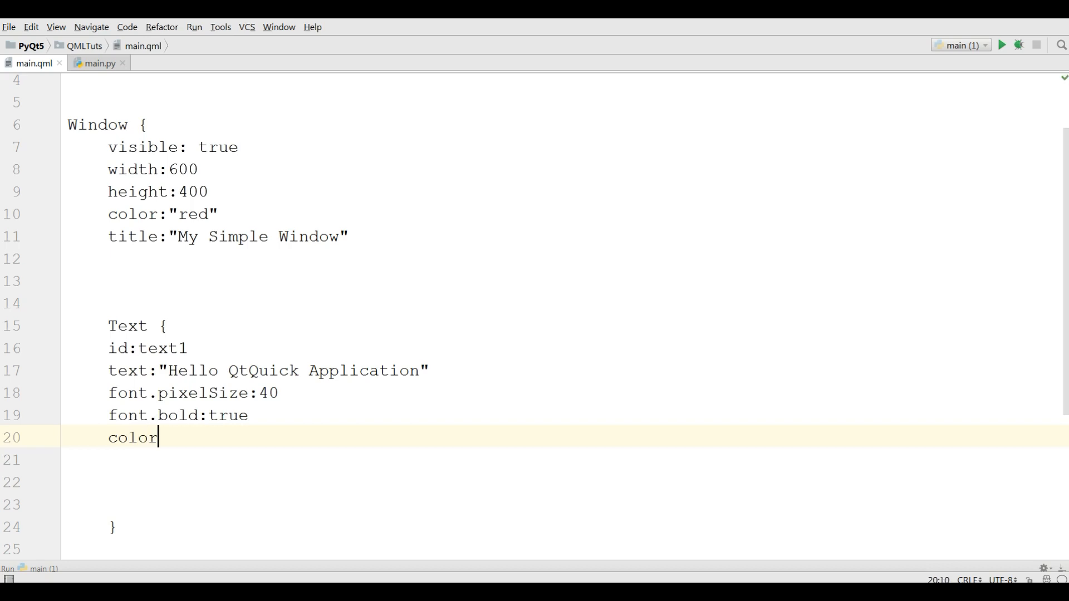
pyautogui.write(':"w"')
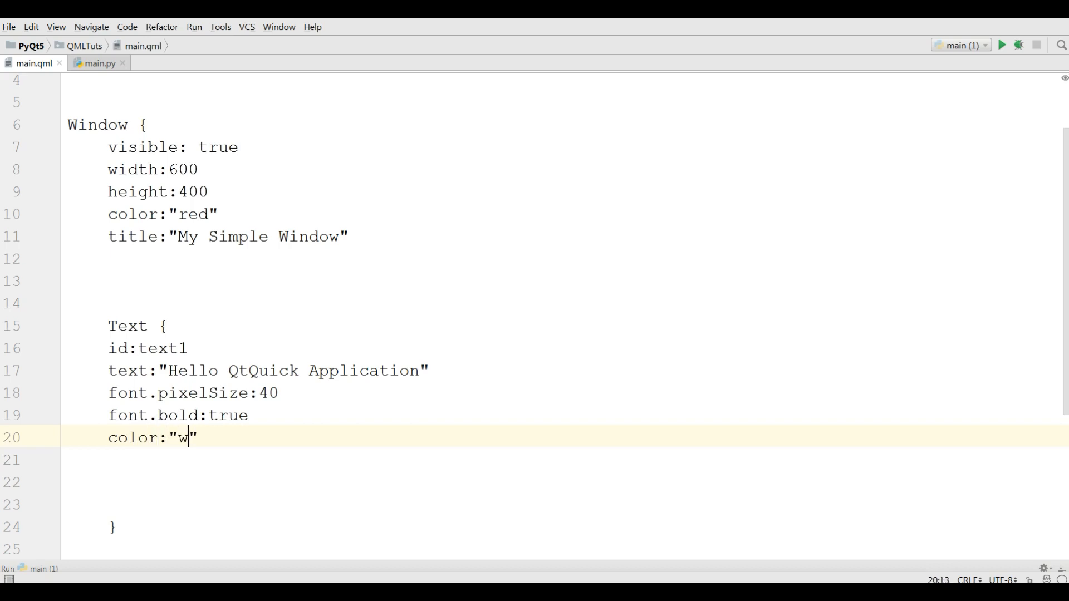
pyautogui.write('hite')
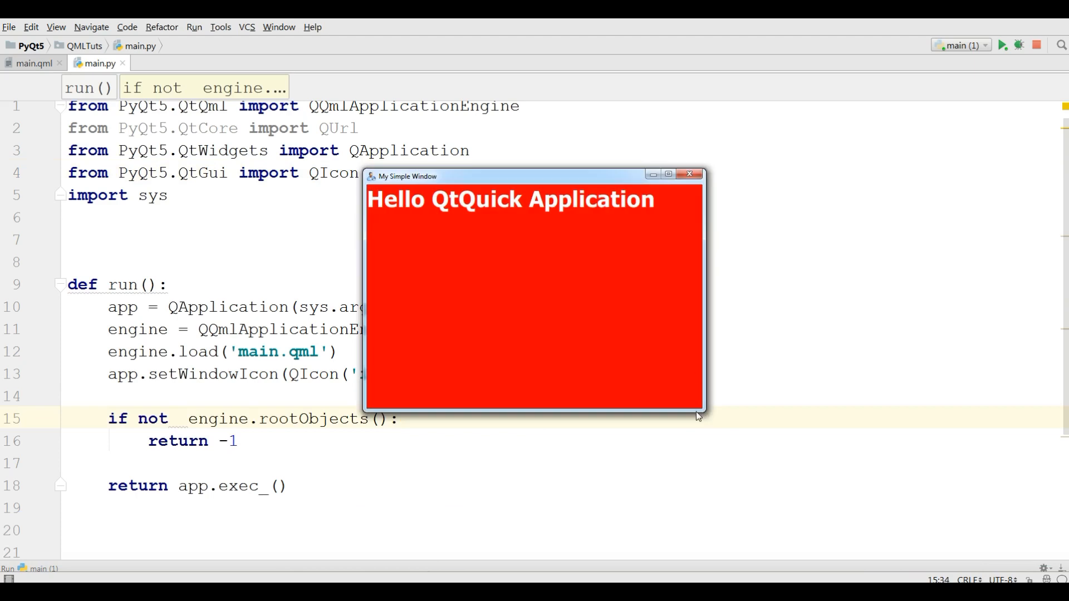
pyautogui.moveTo(702, 416); pyautogui.dragTo(587, 312)
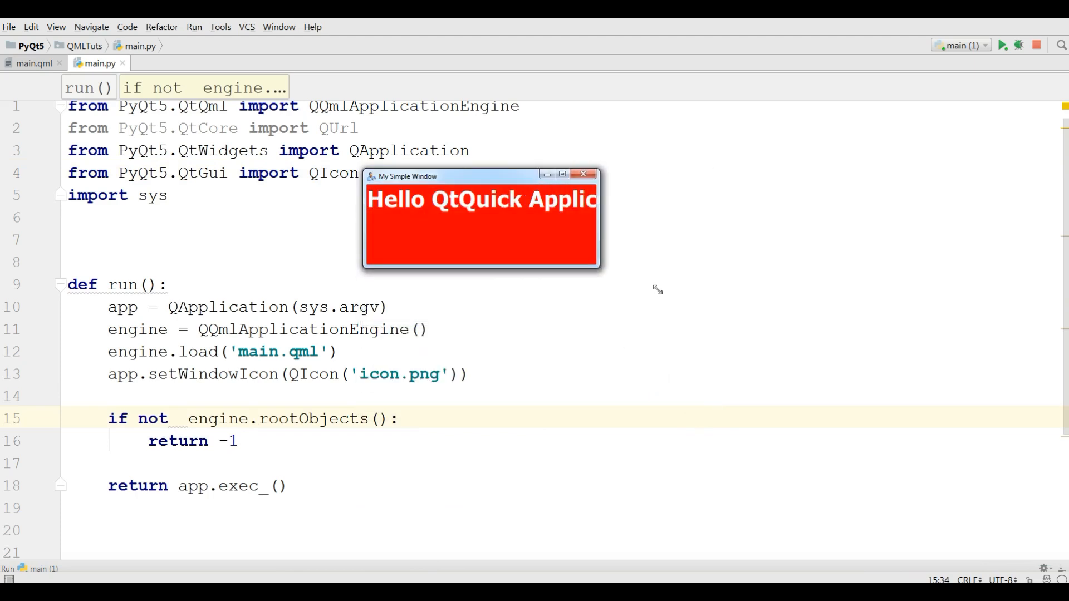
pyautogui.moveTo(599, 271); pyautogui.dragTo(715, 326)
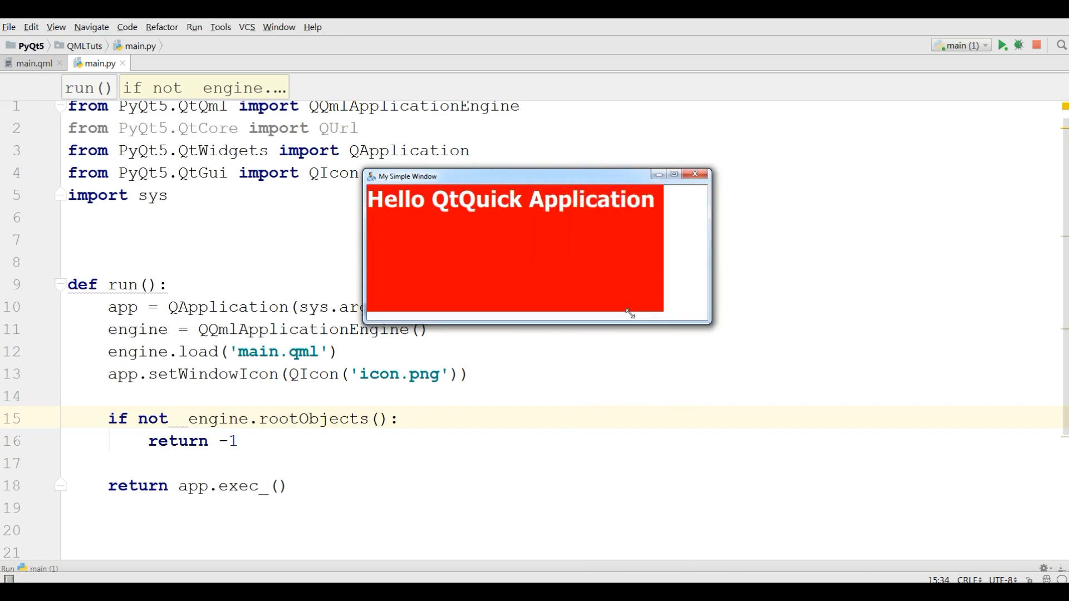
pyautogui.moveTo(630, 314); pyautogui.dragTo(504, 310)
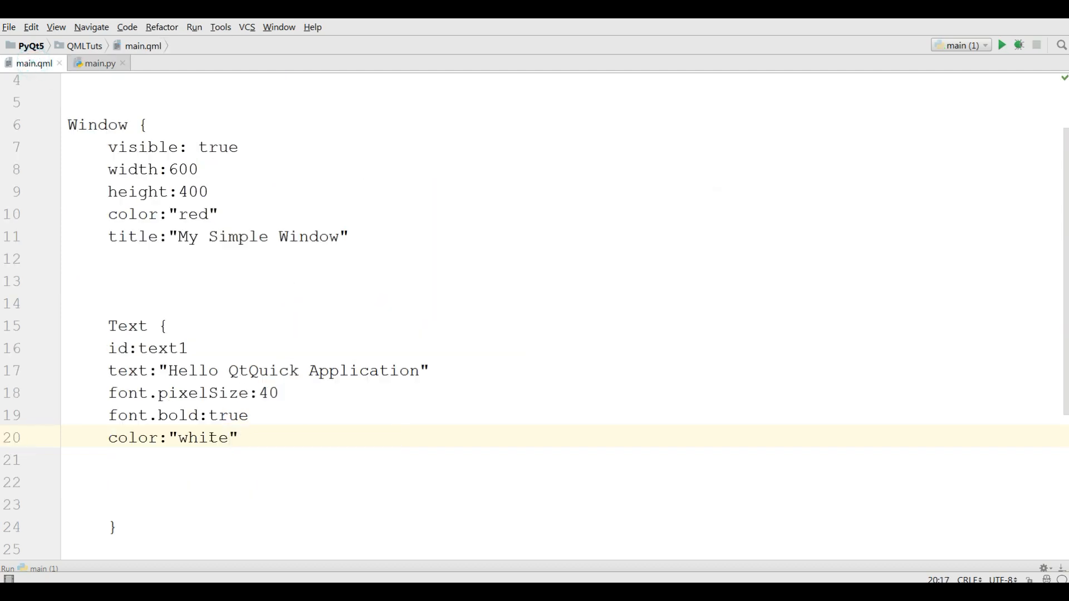
# Add anchors.centerIn:parent to the Text element, then switch back to main.py
pyautogui.click(238, 436)
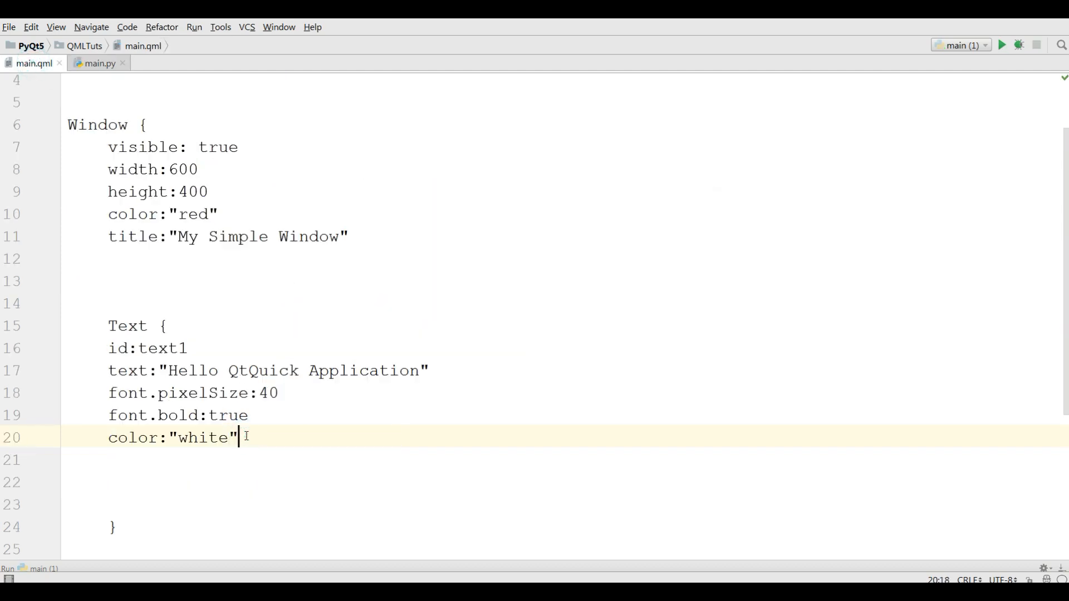
pyautogui.write('anch')
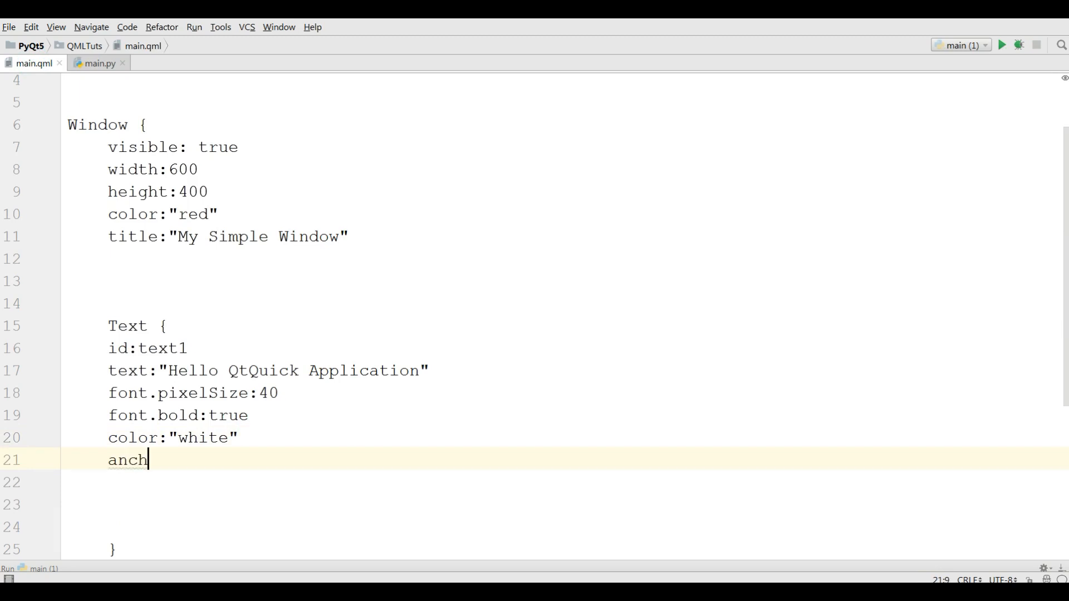
pyautogui.write('ors')
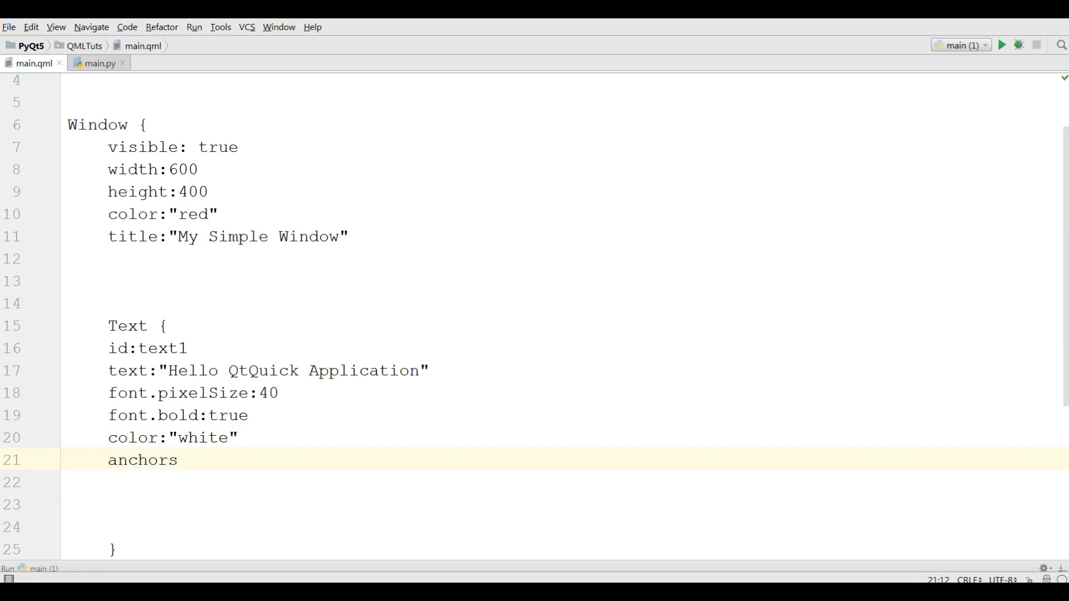
pyautogui.write('.ce')
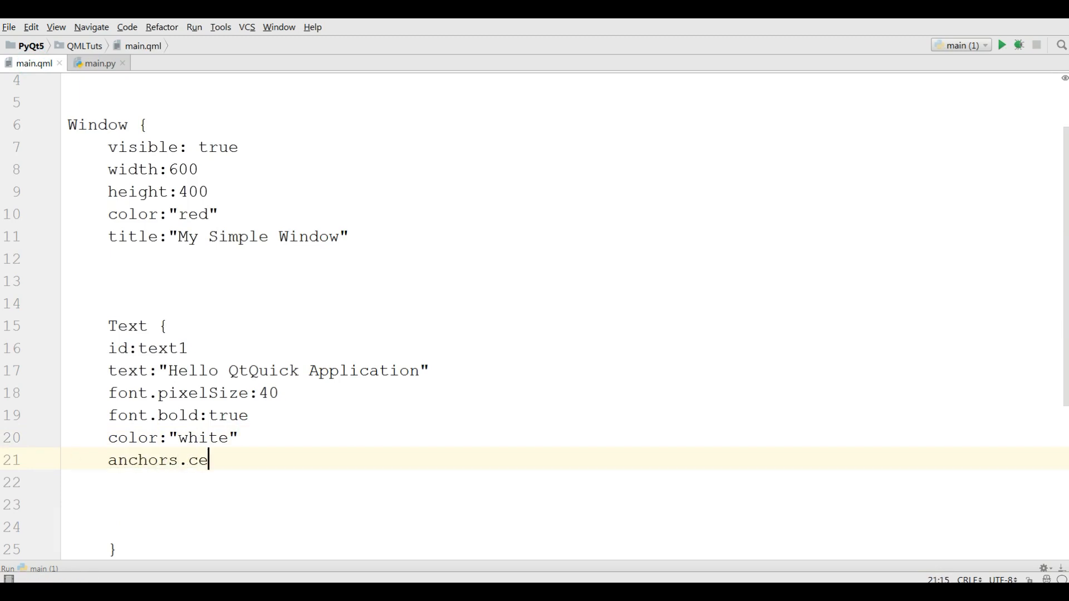
pyautogui.write('nterIn')
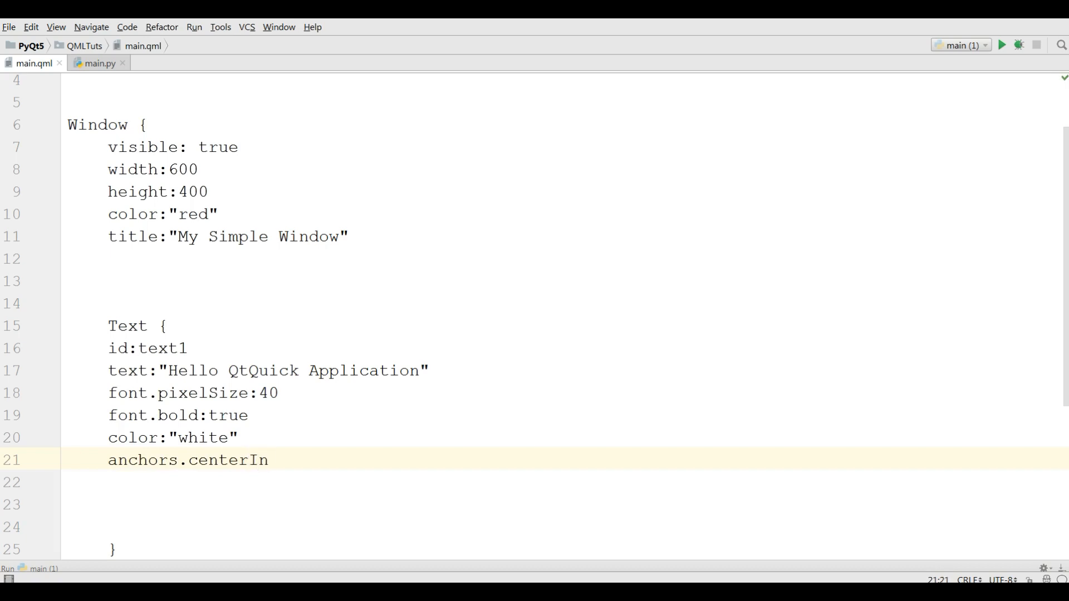
pyautogui.write(':parent')
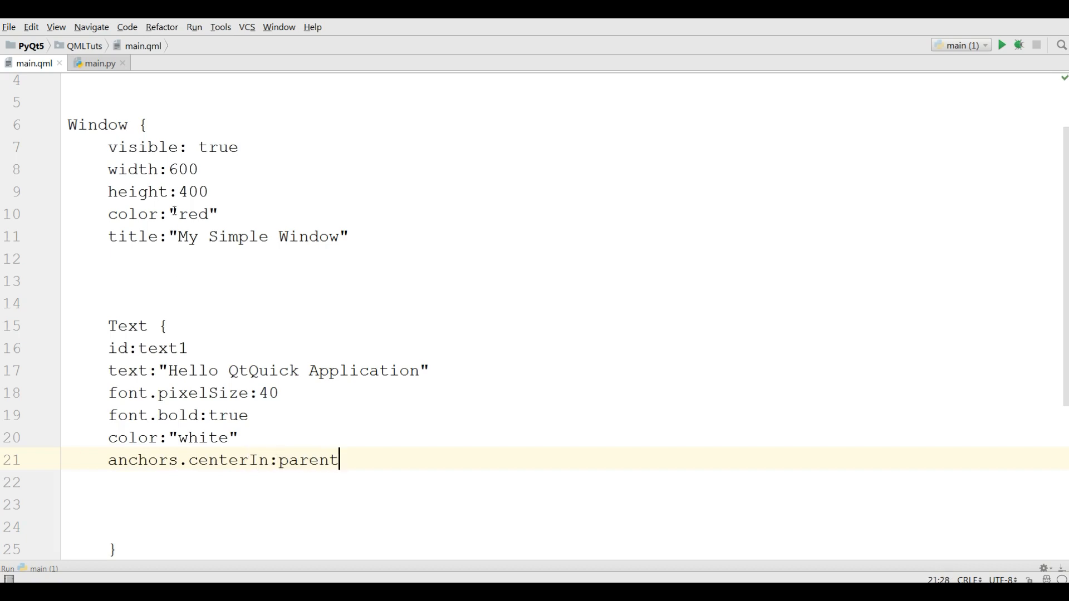
pyautogui.click(99, 63)
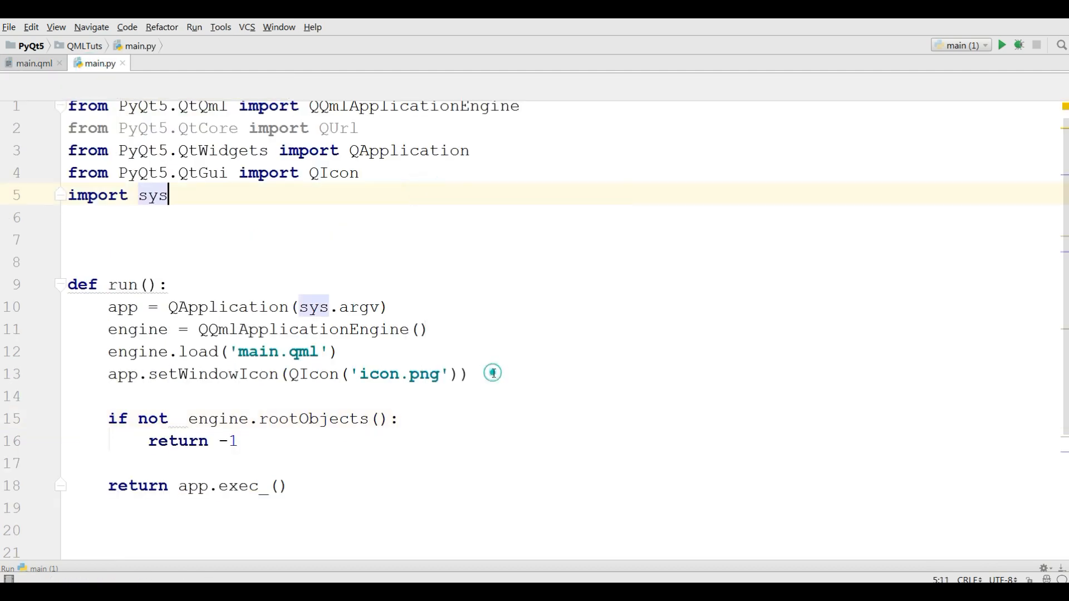
# Run main.py and shrink the red window to confirm the heading stays centred
pyautogui.click(1002, 44)
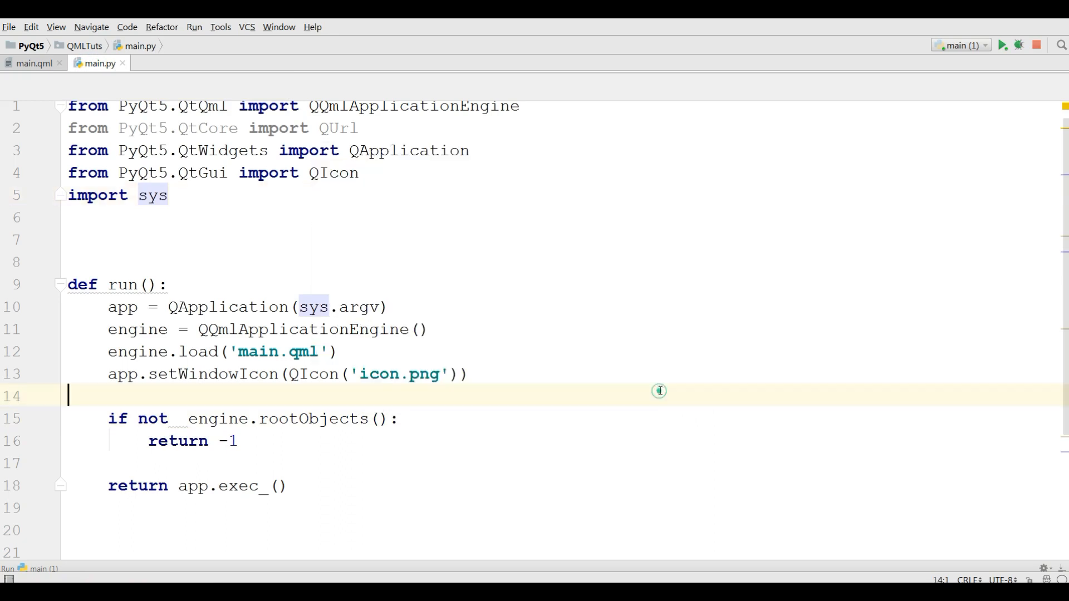
pyautogui.click(1001, 44)
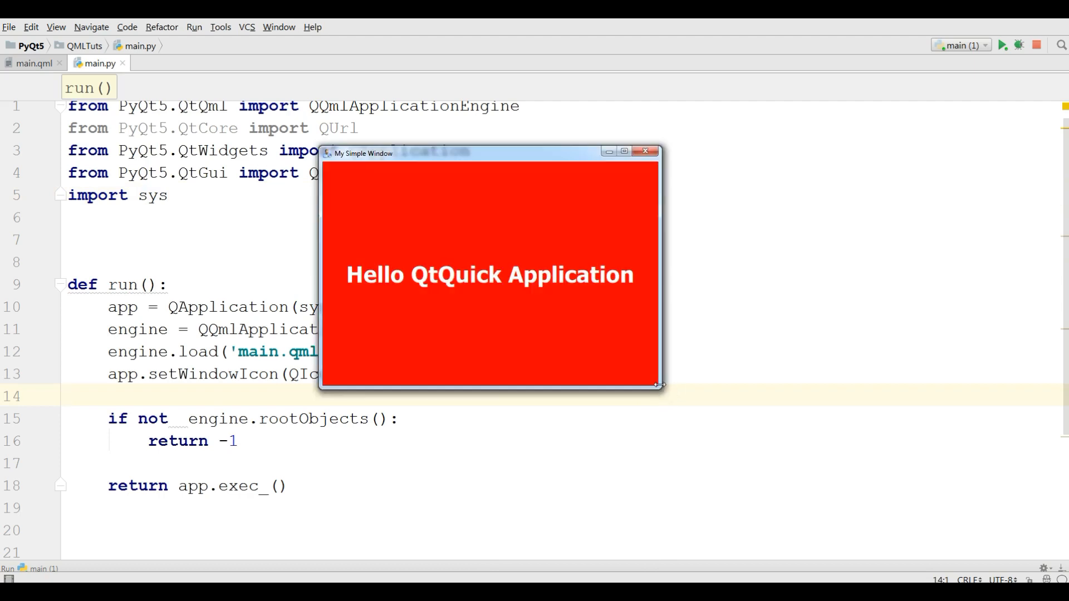
pyautogui.moveTo(658, 386); pyautogui.dragTo(607, 354)
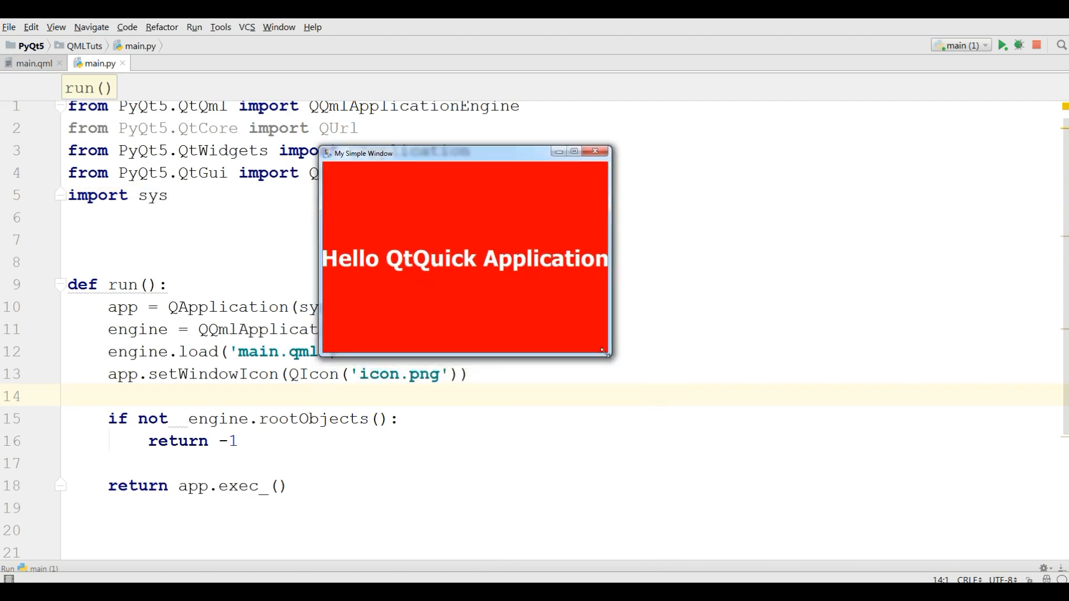